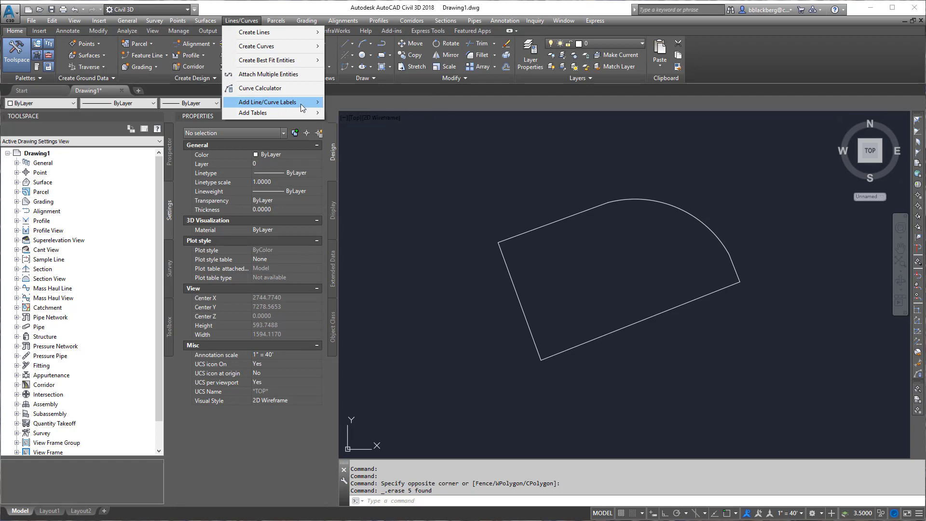
pyautogui.moveTo(272, 102)
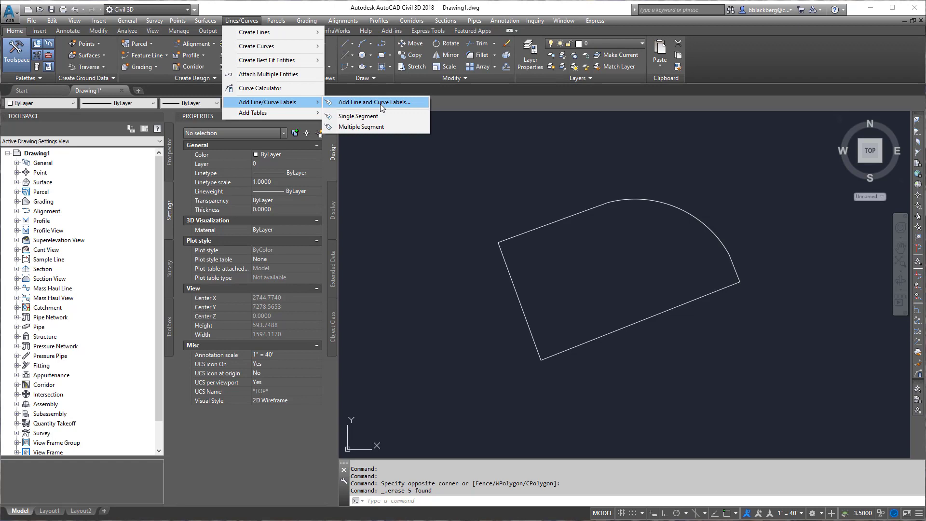
# Step: Open Add Line and Curve Labels with Bearing and Distance lines and Distance-Radius and Delta curves
pyautogui.click(374, 102)
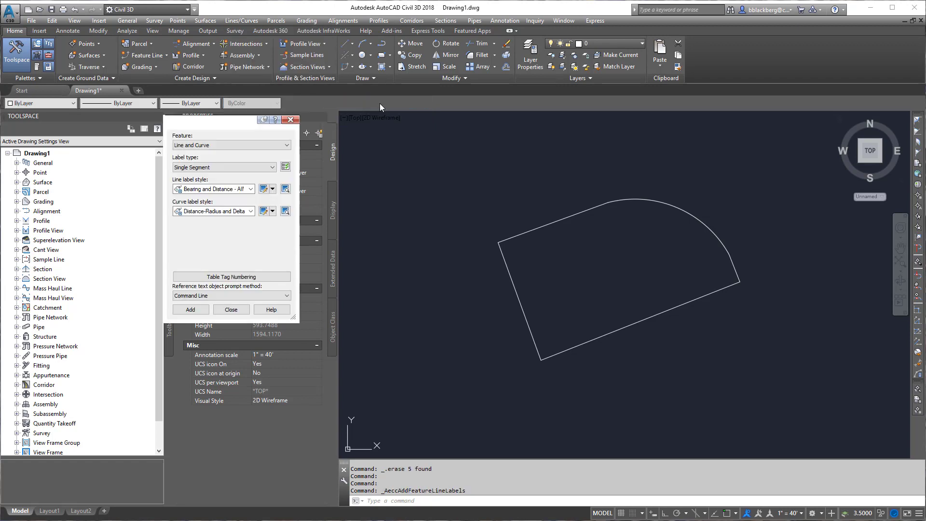
pyautogui.moveTo(230, 120); pyautogui.dragTo(352, 132)
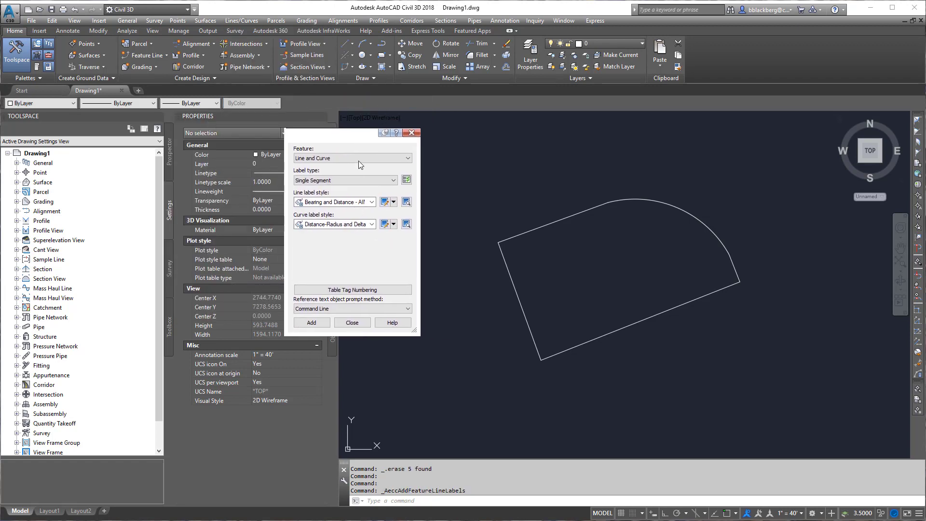
pyautogui.click(372, 202)
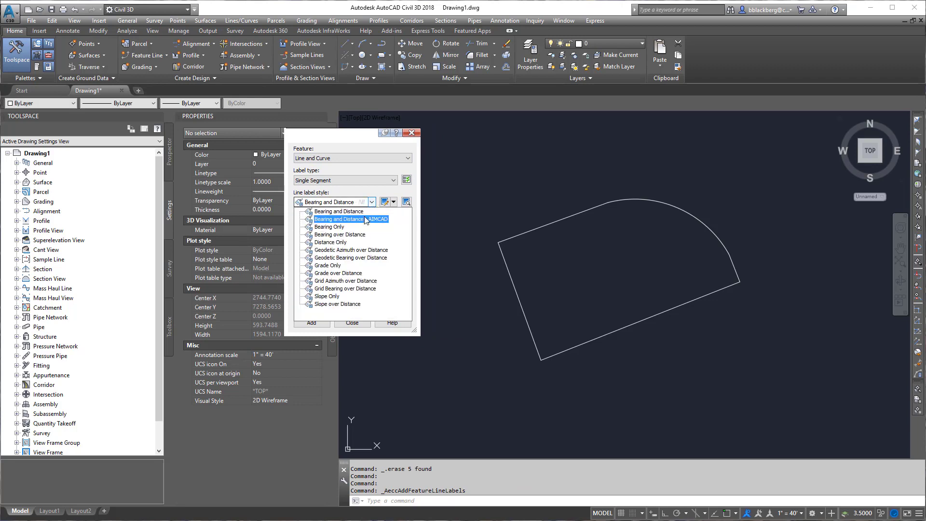
pyautogui.click(350, 219)
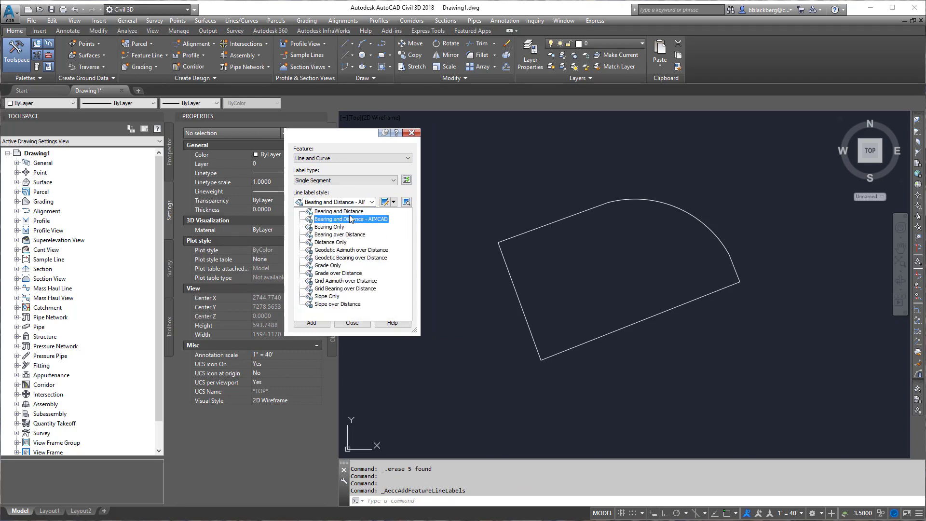
pyautogui.click(336, 211)
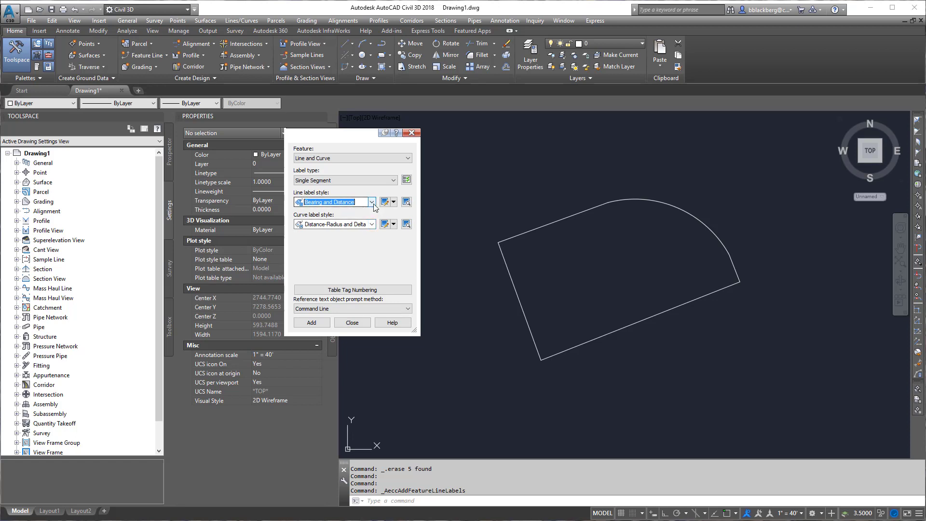
pyautogui.click(372, 202)
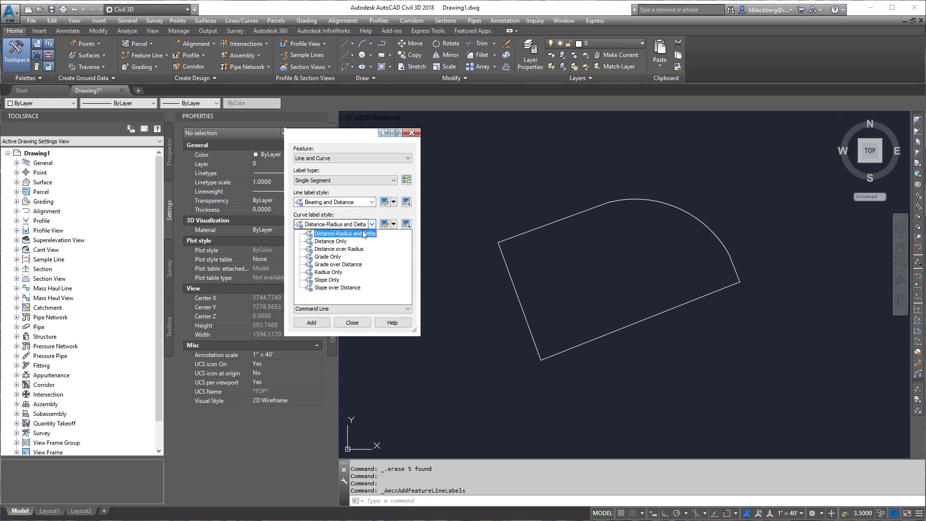
pyautogui.click(344, 234)
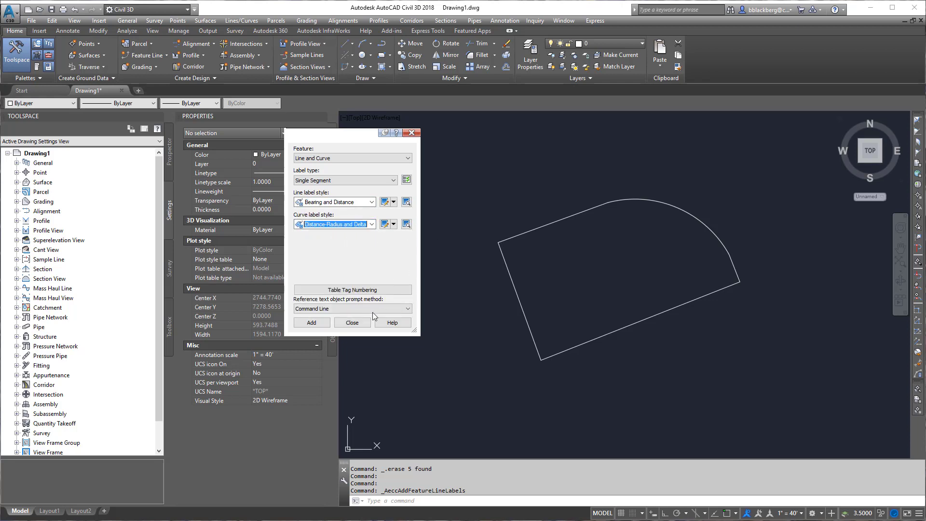
# Step: Place single-segment labels on the polygon sides and the arc
pyautogui.click(311, 323)
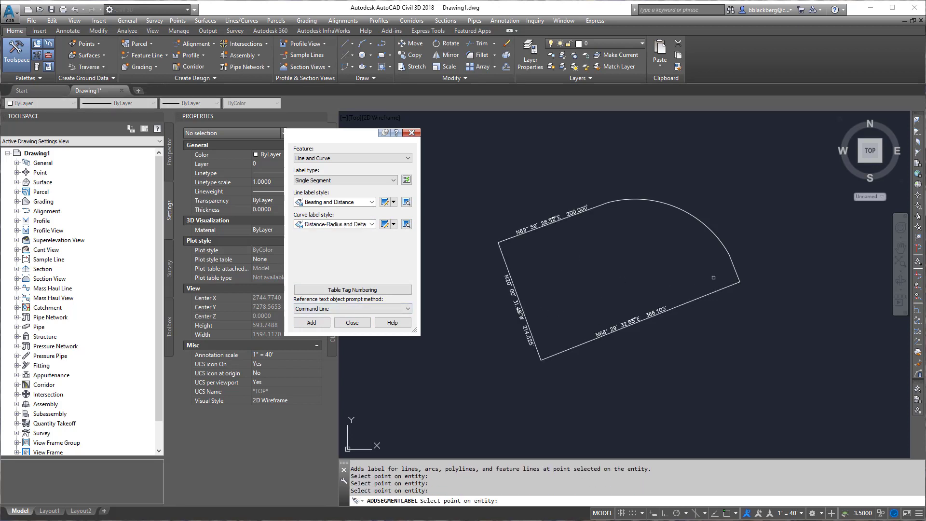
pyautogui.click(713, 277)
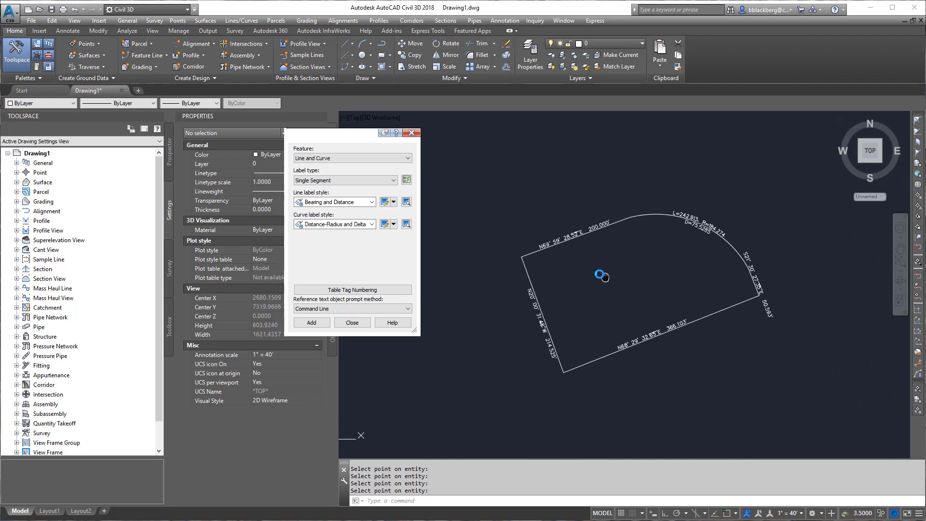
# Step: Edit the current Bearing and Distance line label style and view its General settings
pyautogui.click(386, 202)
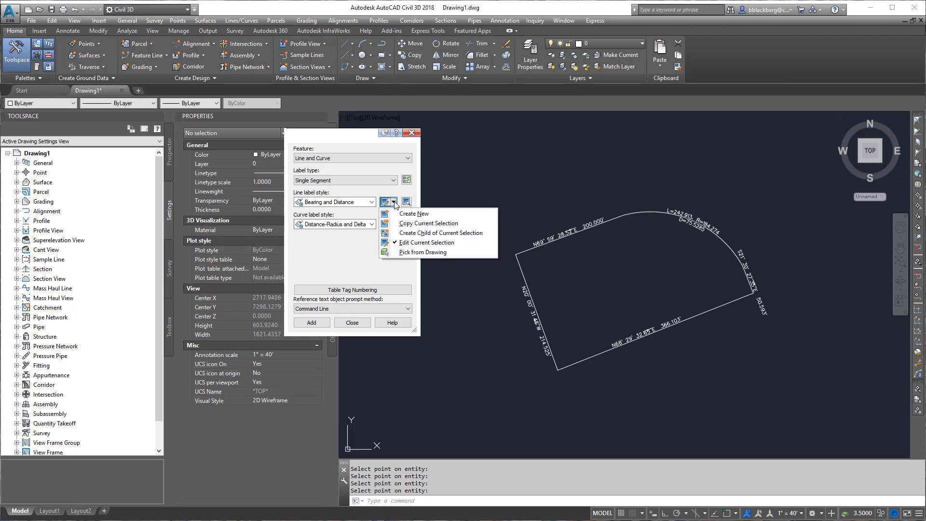
pyautogui.moveTo(425, 243)
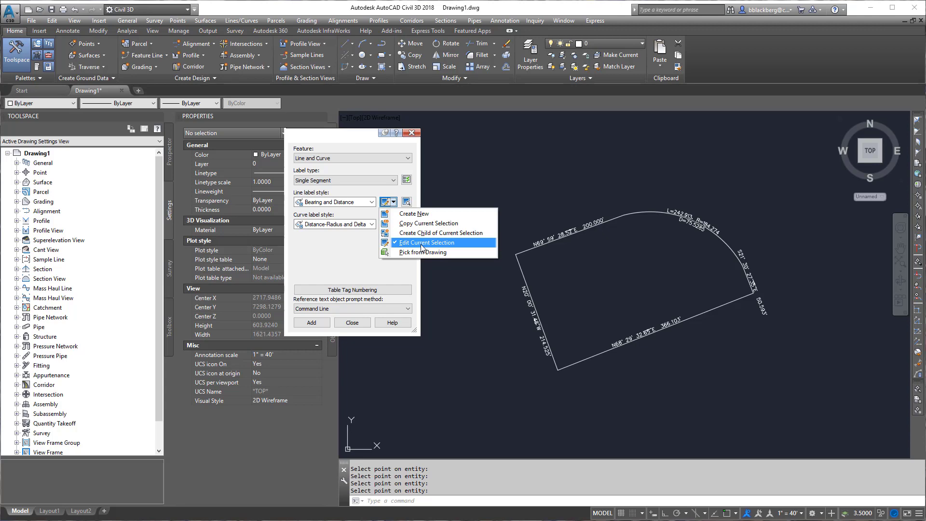
pyautogui.click(426, 242)
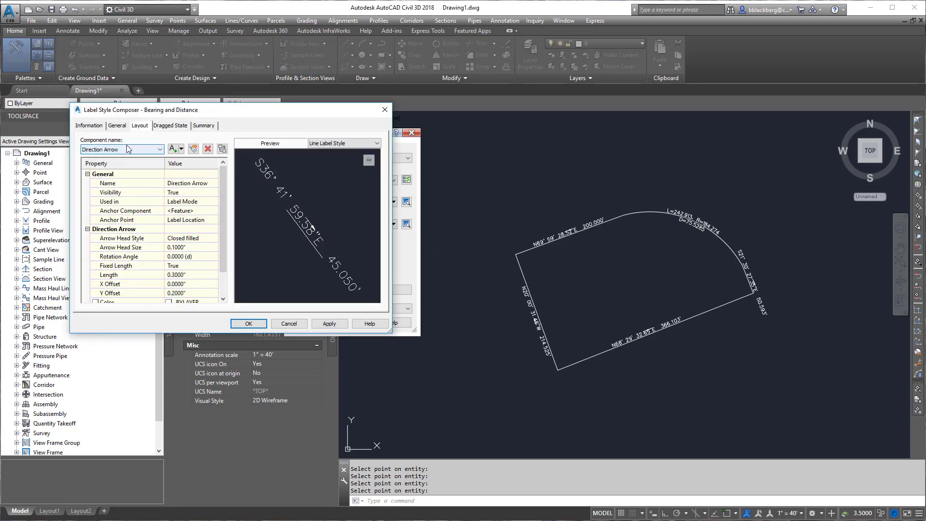
pyautogui.click(89, 125)
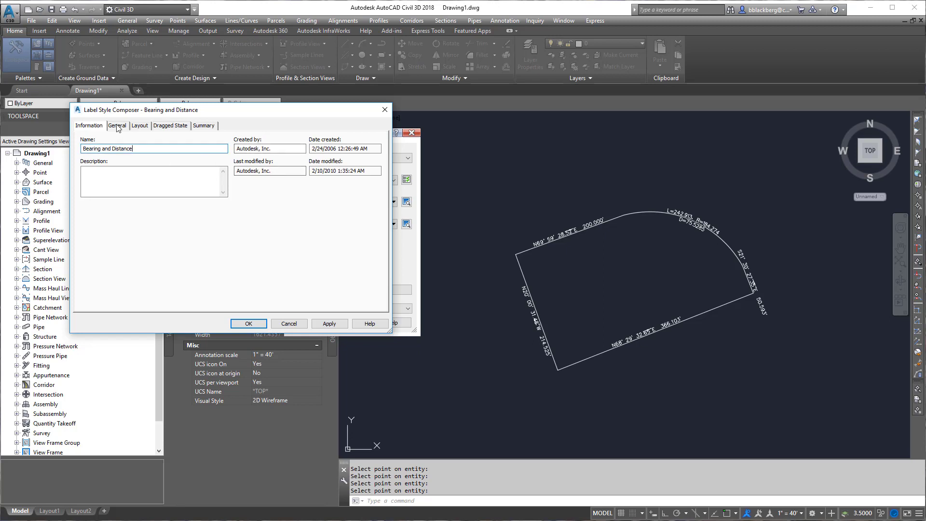
pyautogui.click(117, 125)
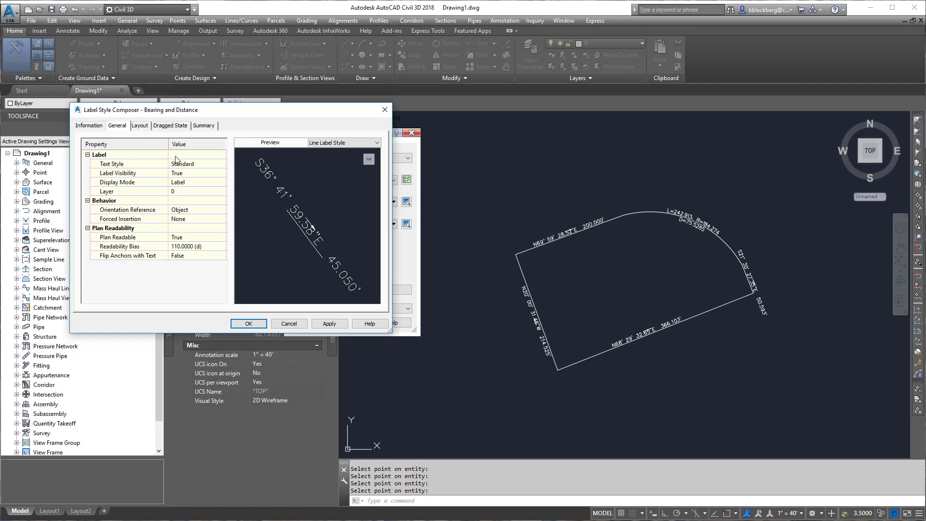
pyautogui.moveTo(201, 257)
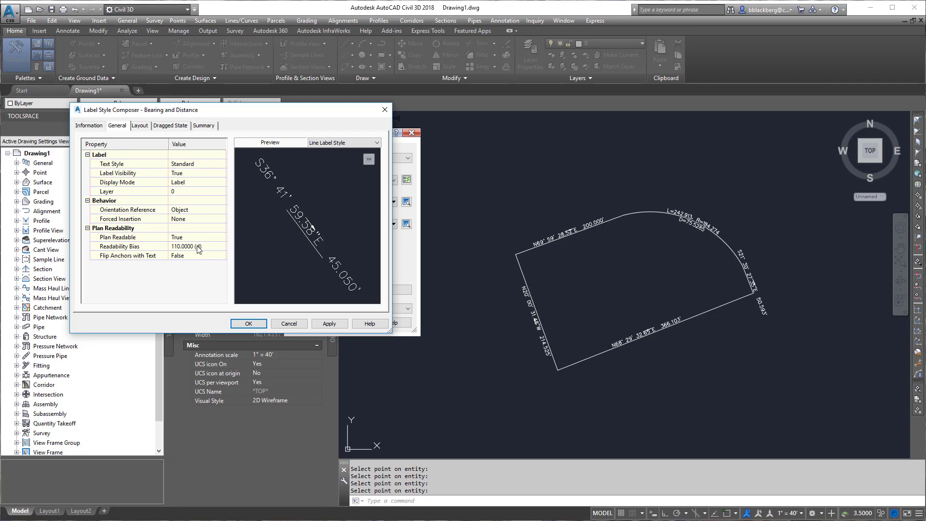
pyautogui.moveTo(185, 241)
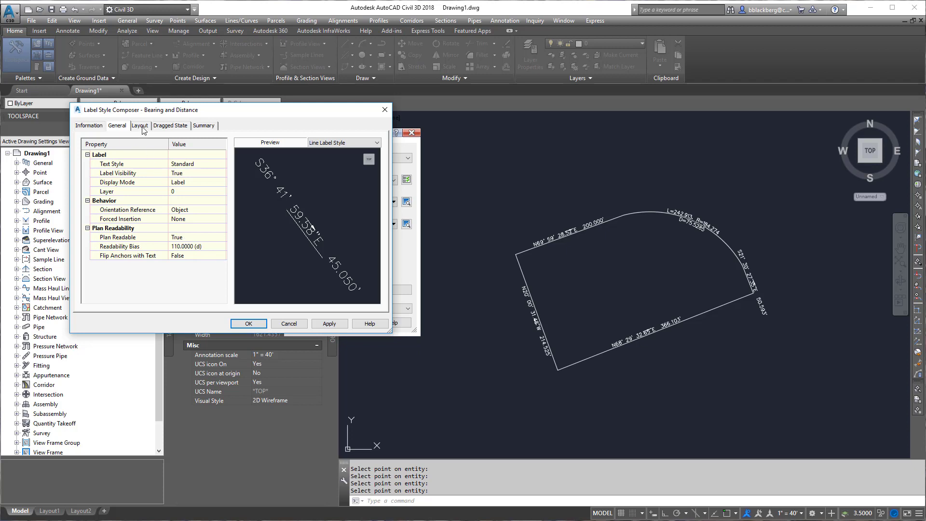
# Step: Set the Bearing text component's height to 0.1200 on the Layout tab
pyautogui.click(140, 125)
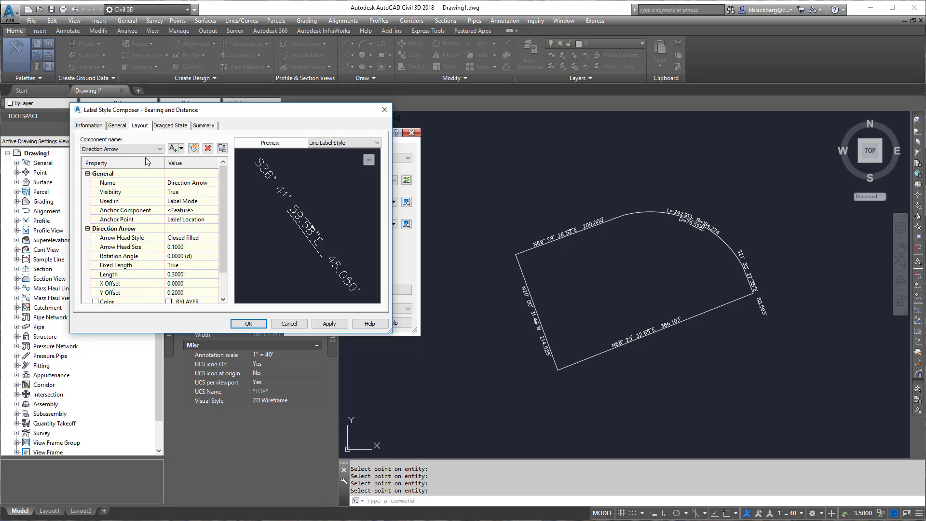
pyautogui.moveTo(146, 129)
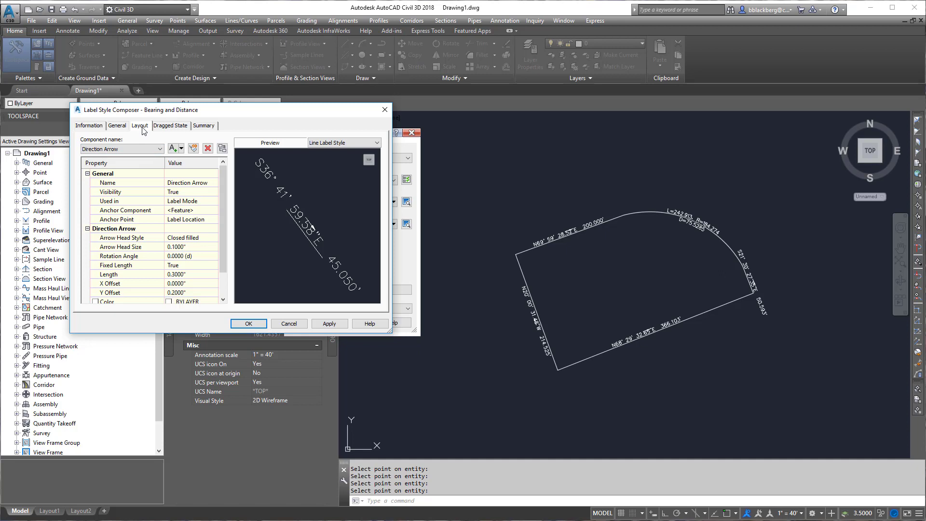
pyautogui.click(121, 148)
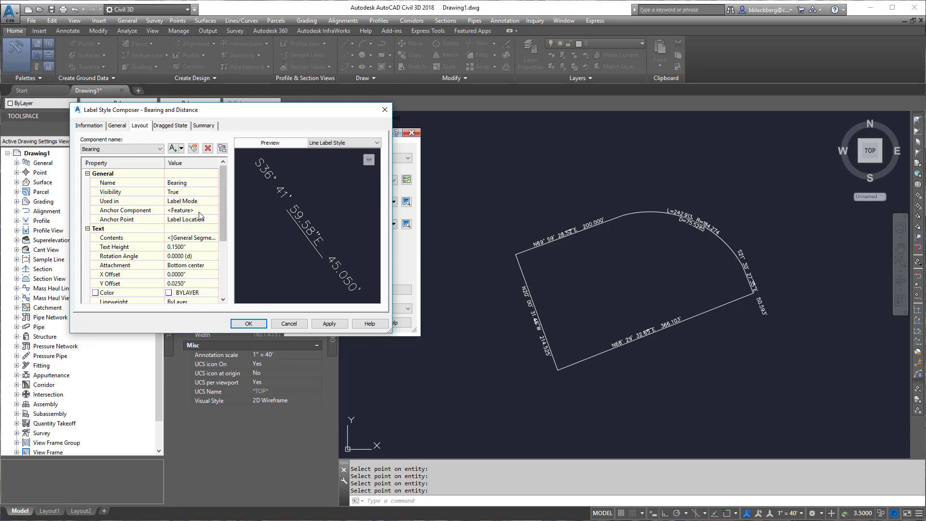
pyautogui.click(191, 237)
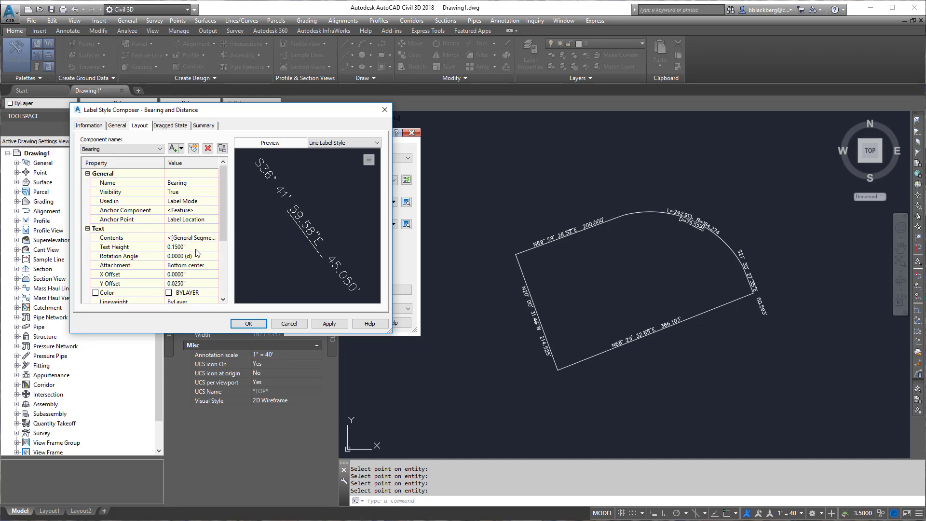
pyautogui.click(189, 255)
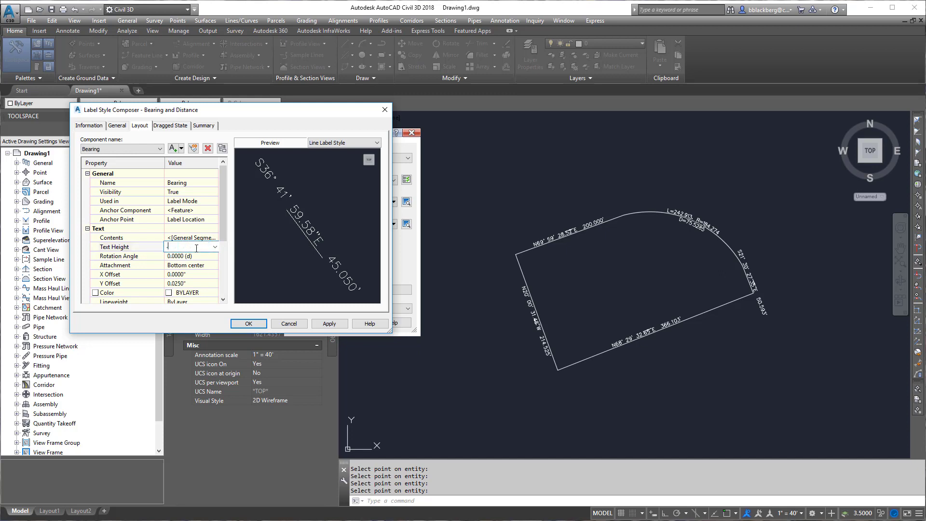
pyautogui.write('0.1200"')
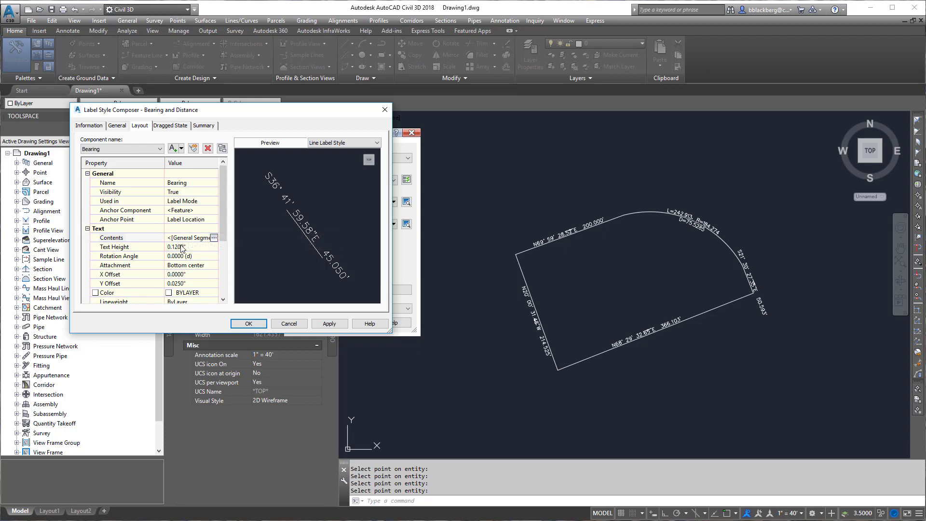
# Step: Replace the bearing's direction field with one at 0.01-second precision
pyautogui.click(214, 237)
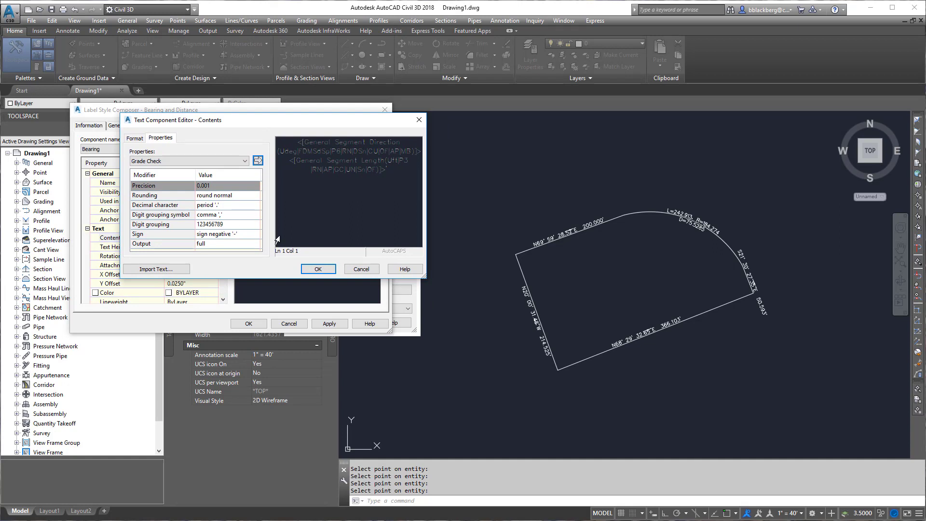
pyautogui.click(189, 160)
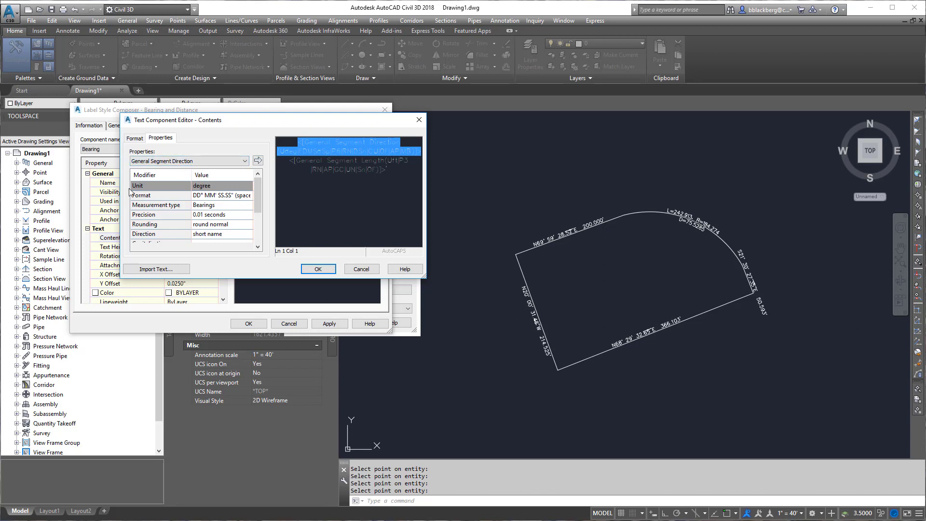
pyautogui.click(248, 194)
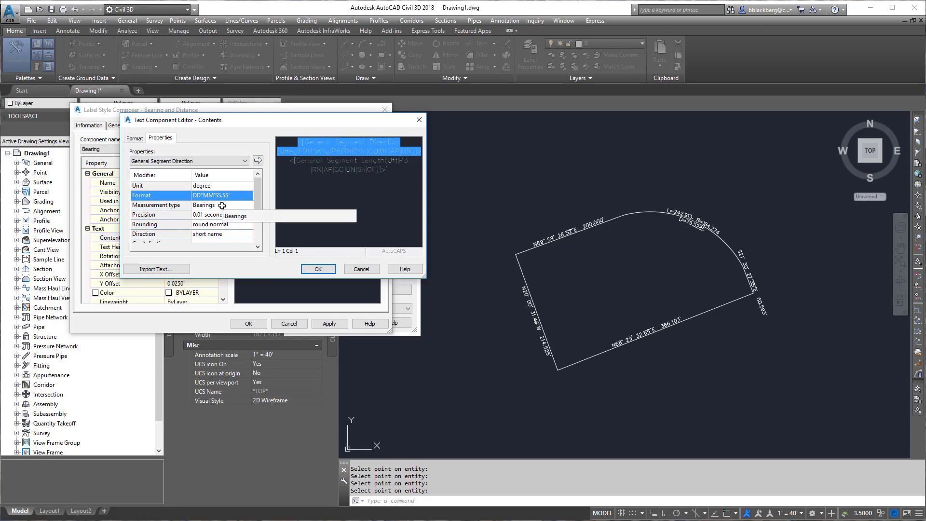
pyautogui.moveTo(243, 224)
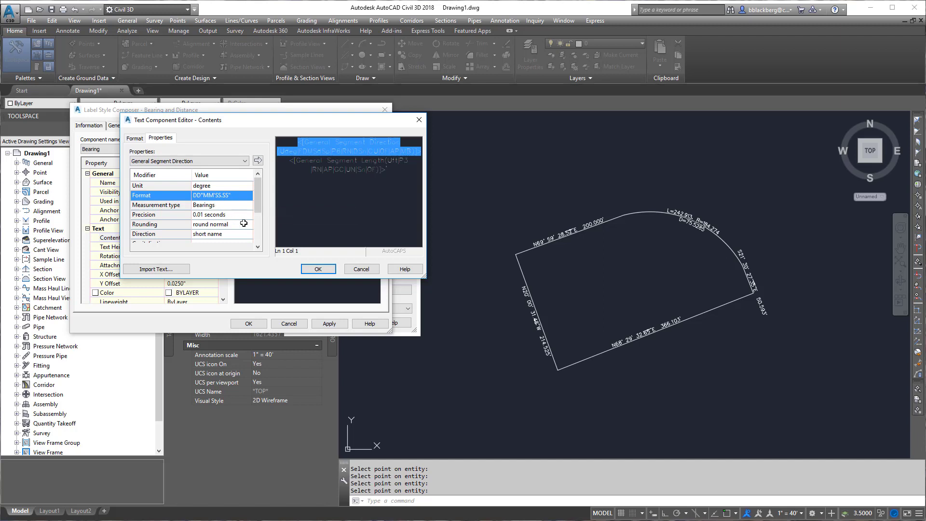
pyautogui.click(221, 214)
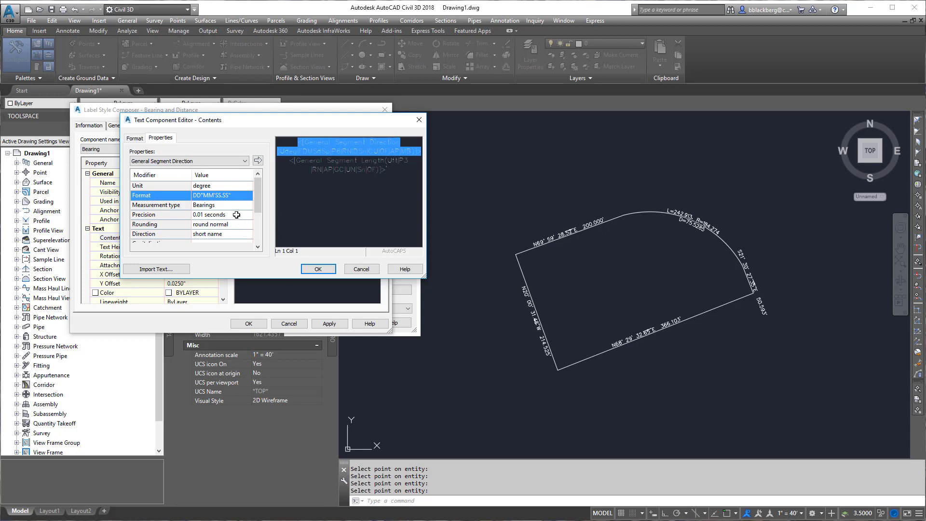
pyautogui.click(221, 223)
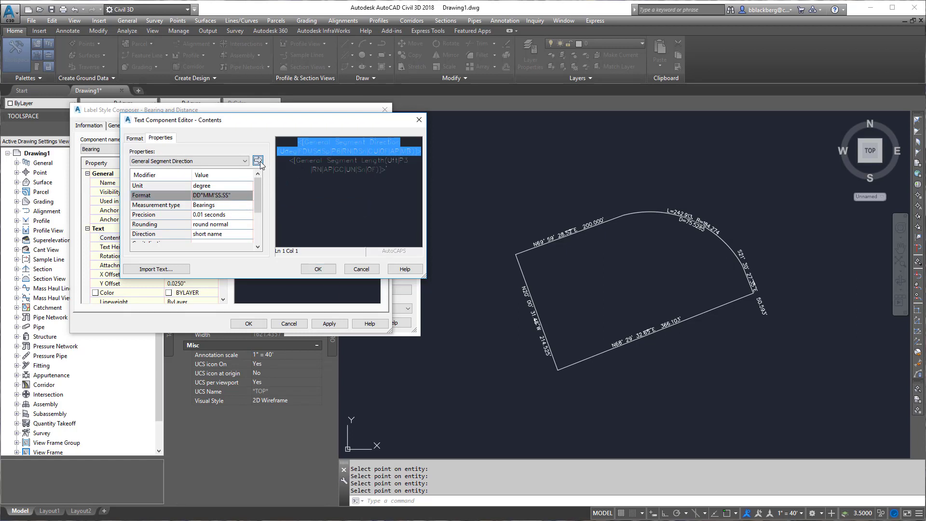
pyautogui.click(258, 160)
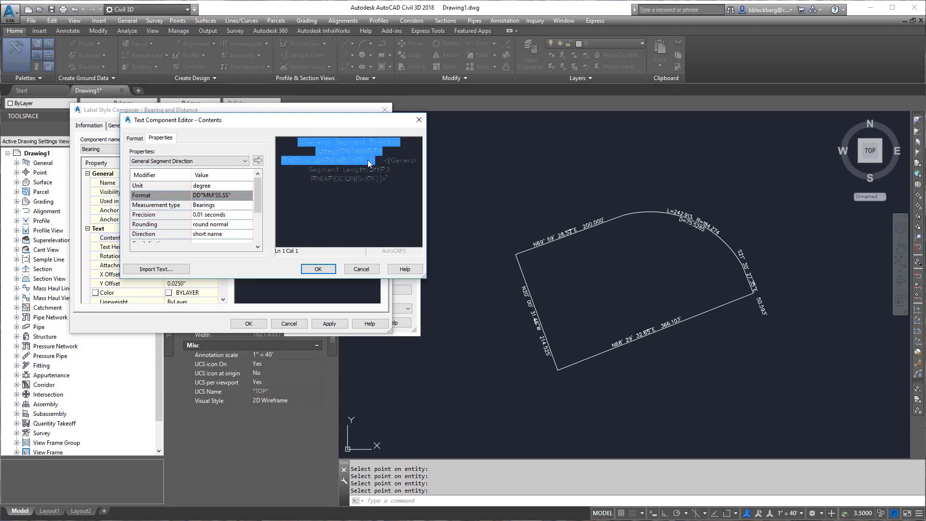
pyautogui.moveTo(282, 225)
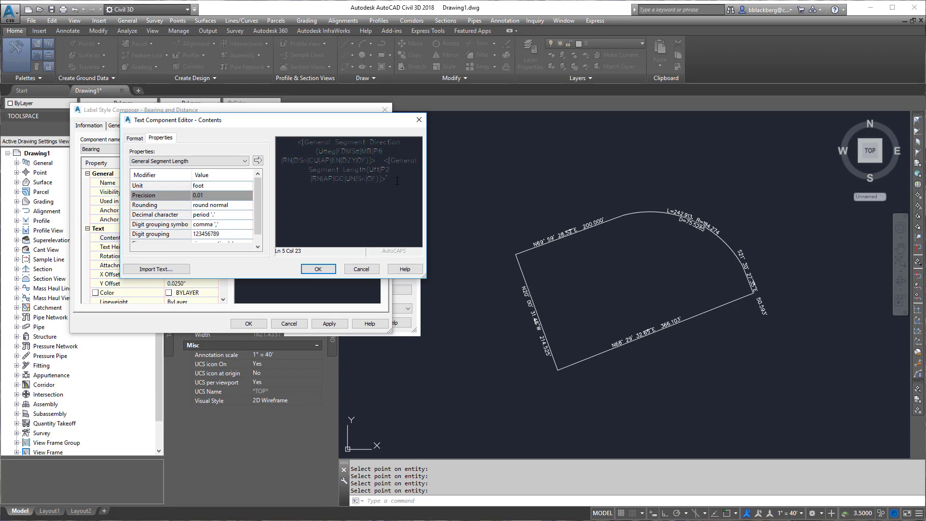
pyautogui.moveTo(399, 187)
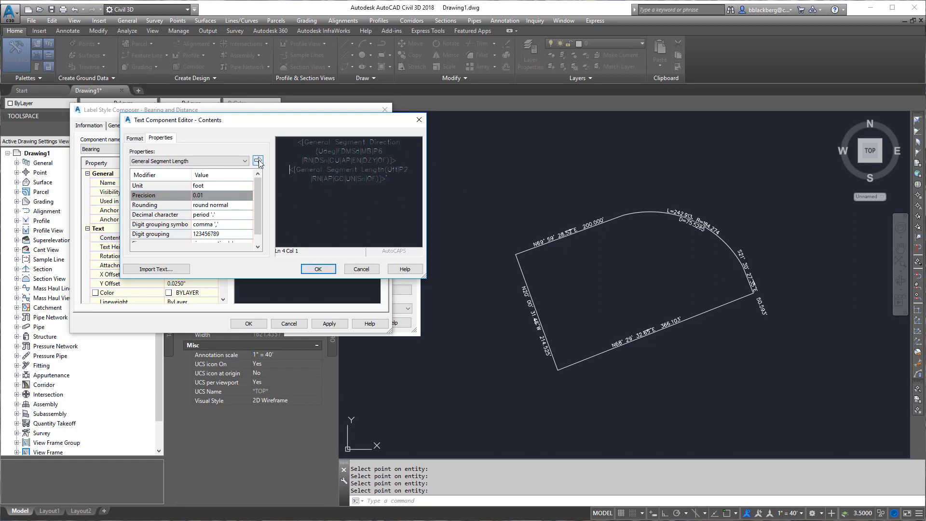
# Step: Apply the new bearing contents and set dragged-state text height to 0.15
pyautogui.click(318, 269)
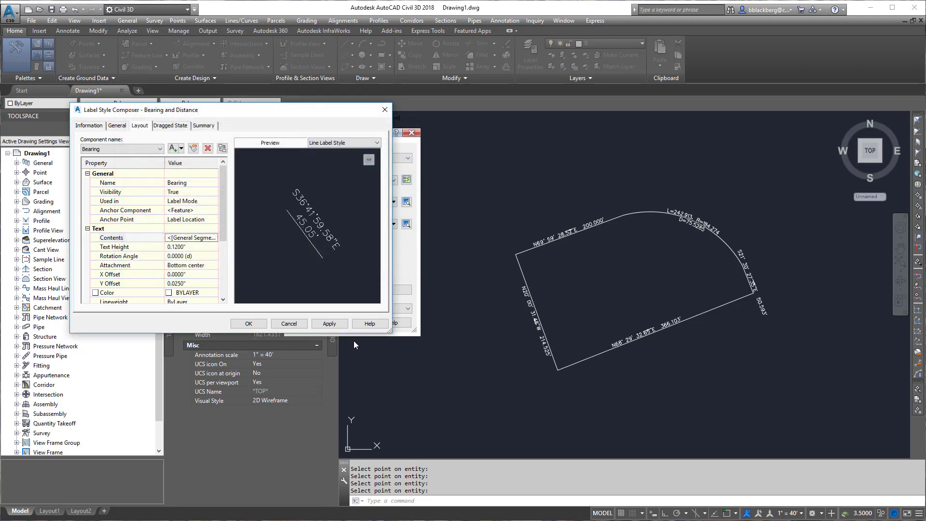
pyautogui.click(329, 323)
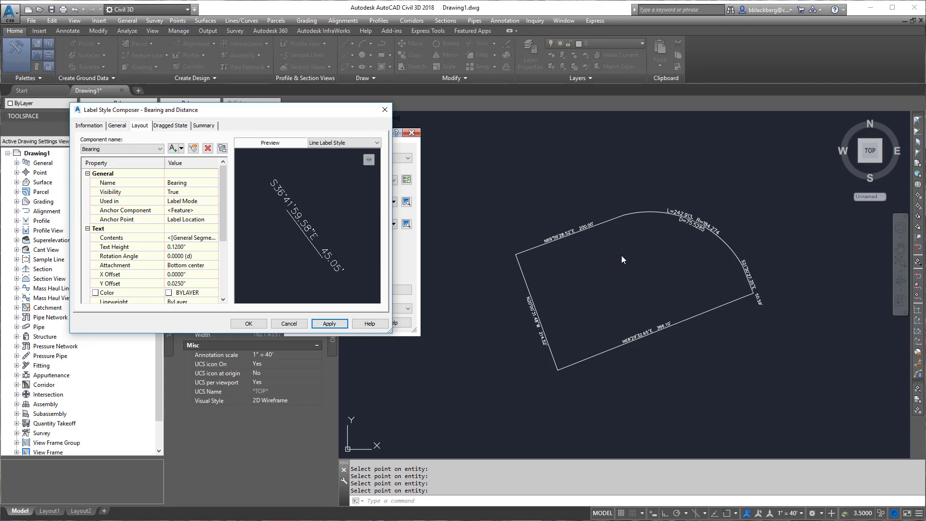
pyautogui.click(170, 126)
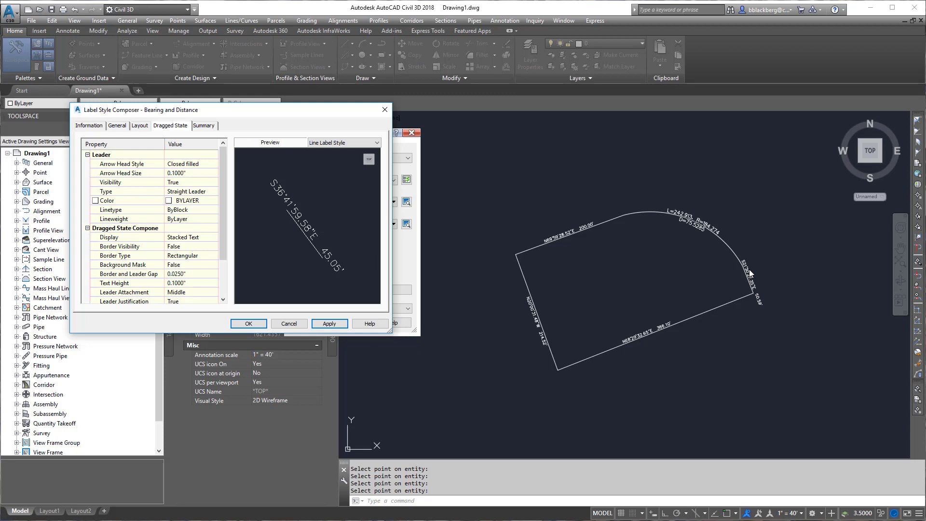
pyautogui.moveTo(726, 272)
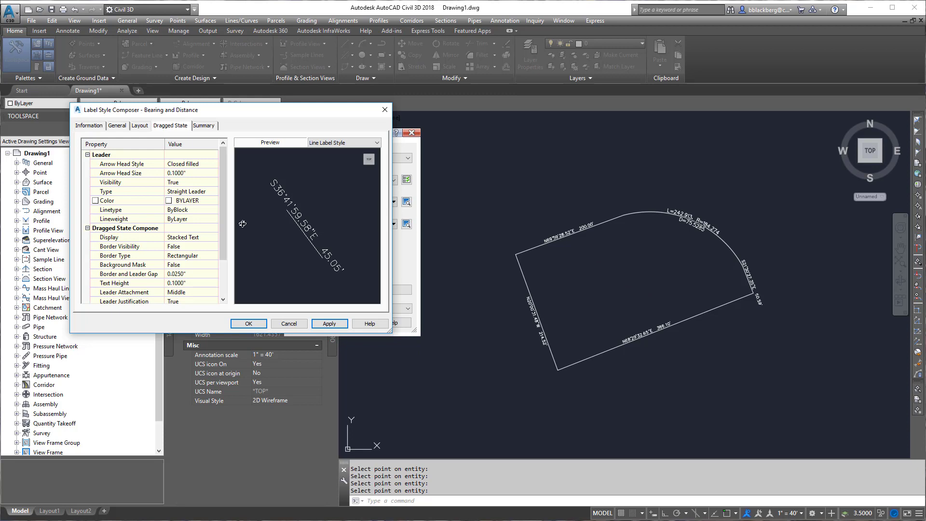
pyautogui.click(189, 255)
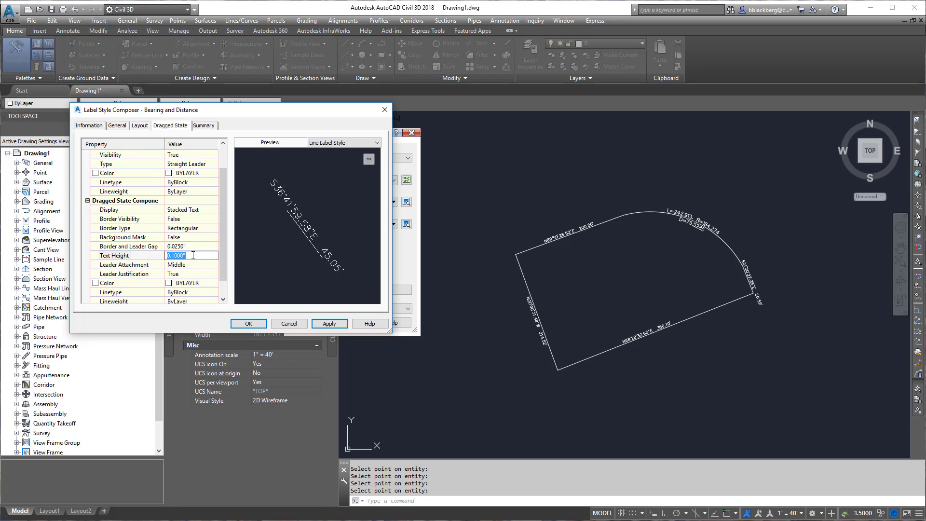
pyautogui.write('.15')
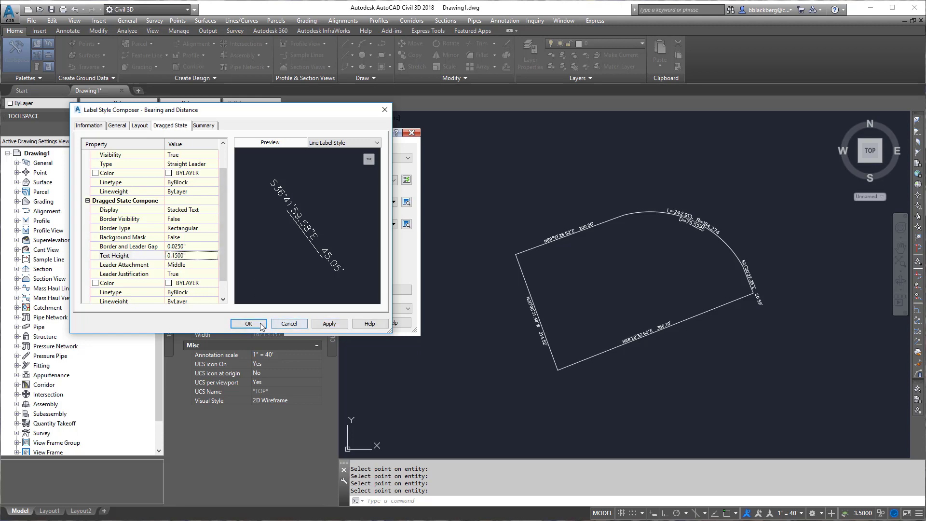
# Step: Accept the label style edits and close the style dialogs
pyautogui.click(248, 323)
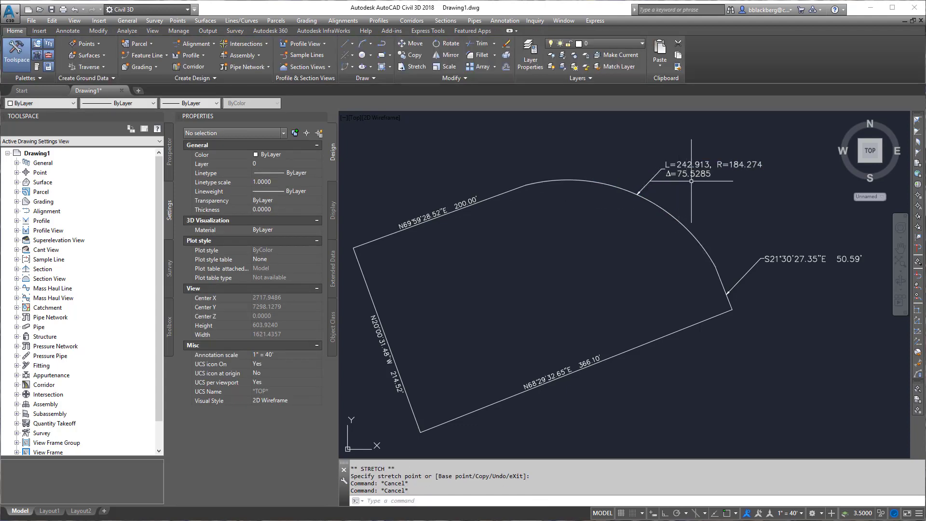
pyautogui.moveTo(632, 342)
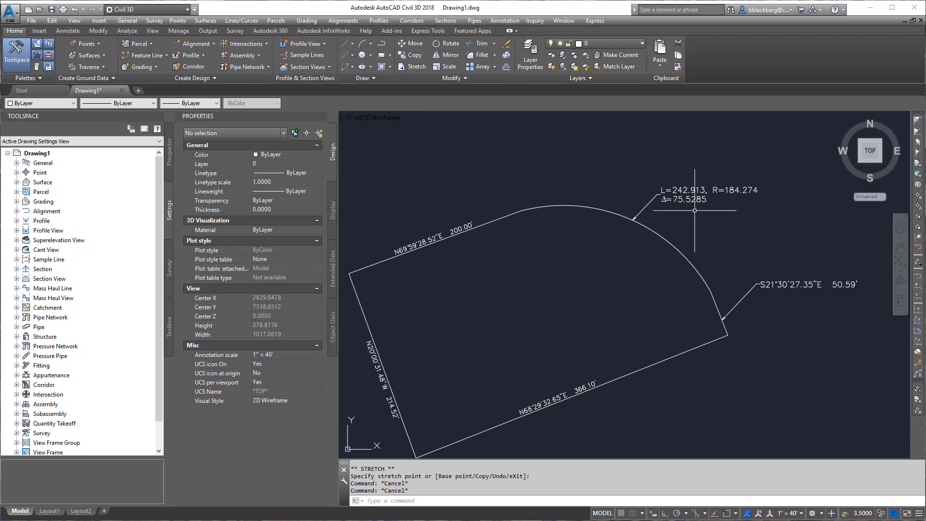
pyautogui.moveTo(708, 207)
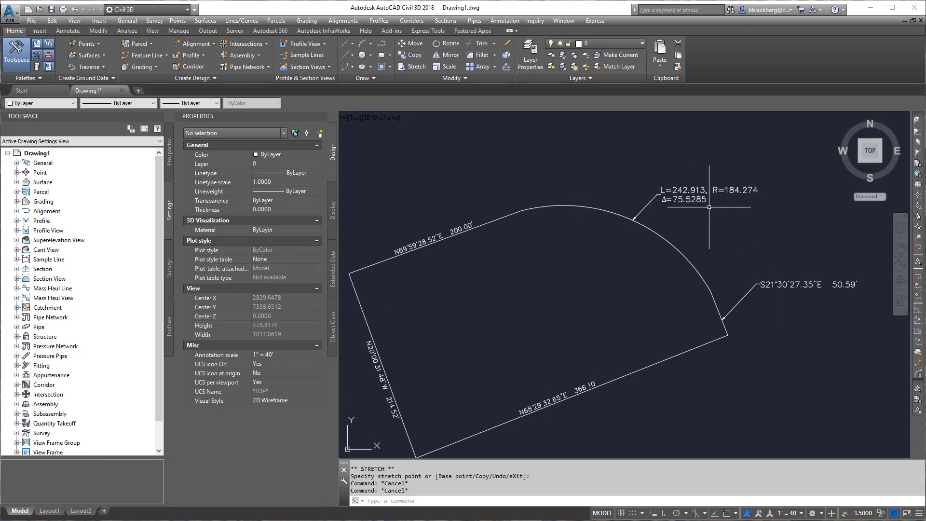
# Step: Open the label style settings for the S21°30'27.35"E right-edge label
pyautogui.click(792, 284)
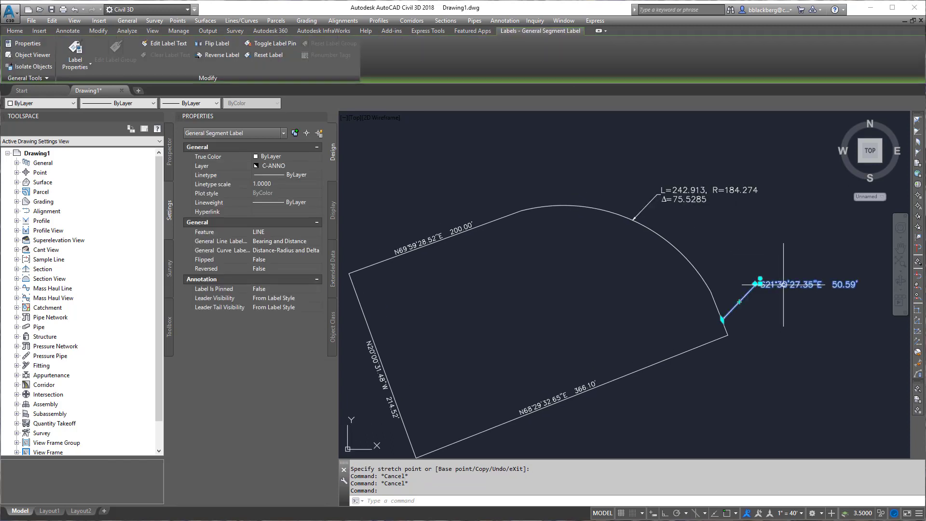
pyautogui.click(167, 43)
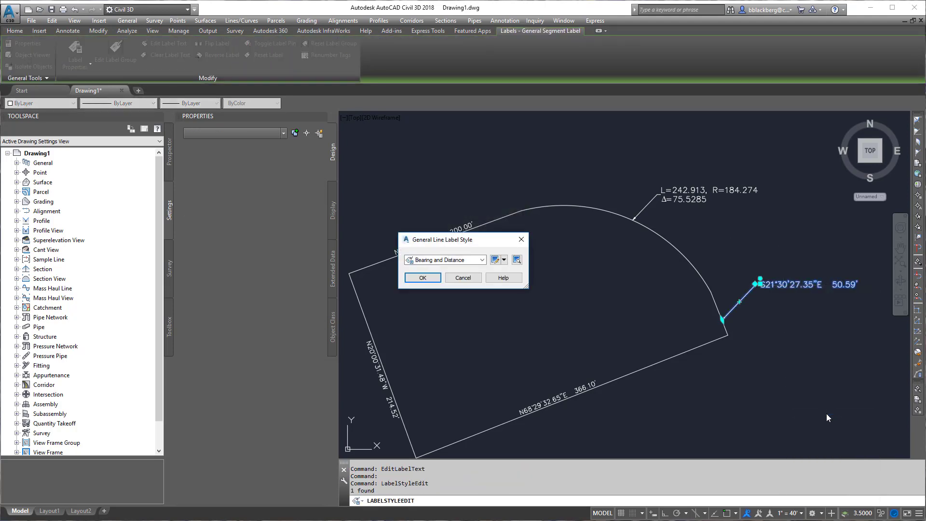
# Step: Edit the Bearing and Distance style and set dragged-state text height to .12
pyautogui.click(496, 260)
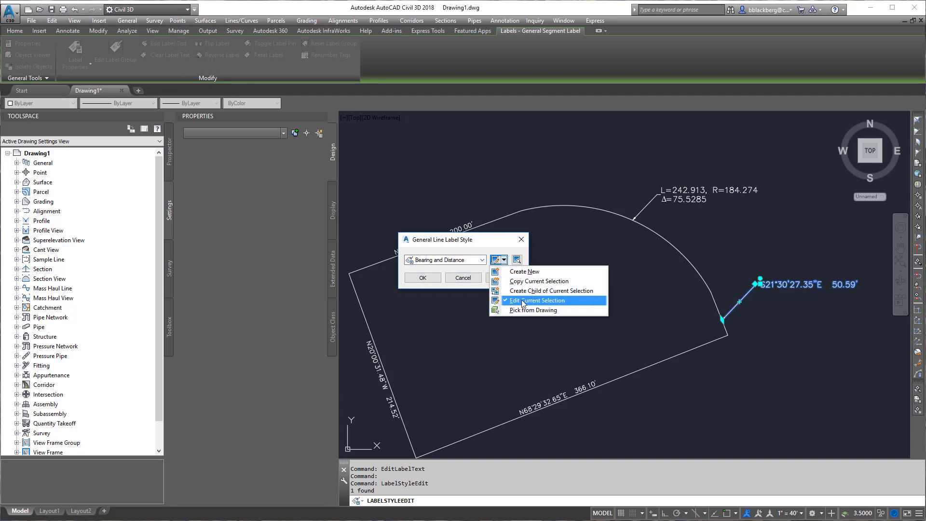
pyautogui.click(536, 300)
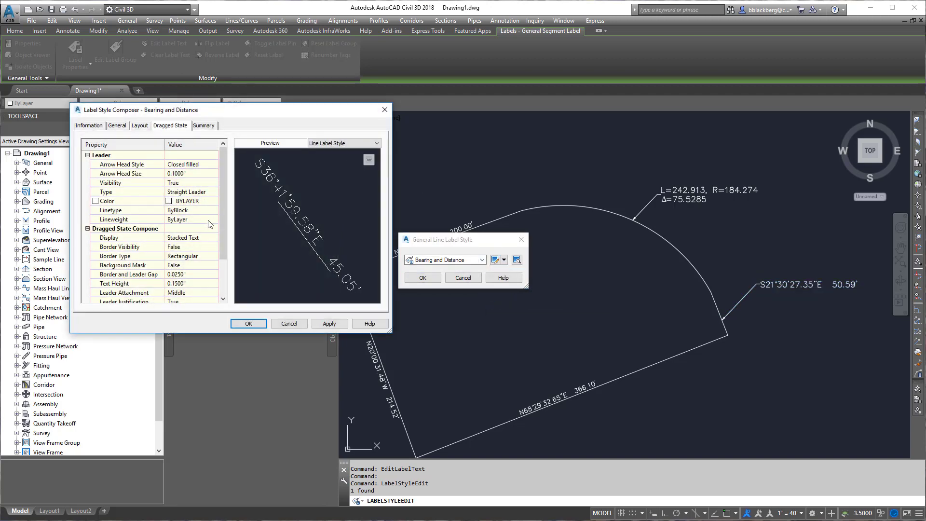
pyautogui.click(192, 284)
pyautogui.write('.12')
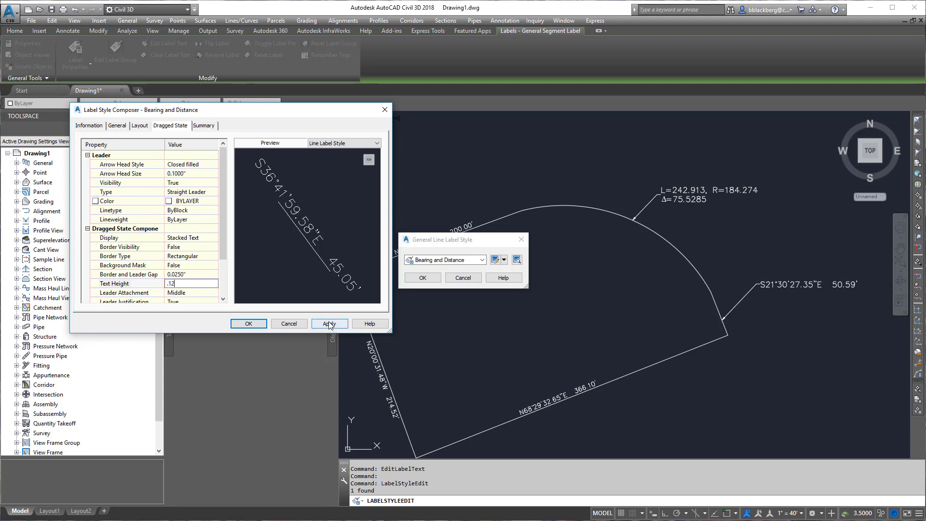
pyautogui.click(248, 323)
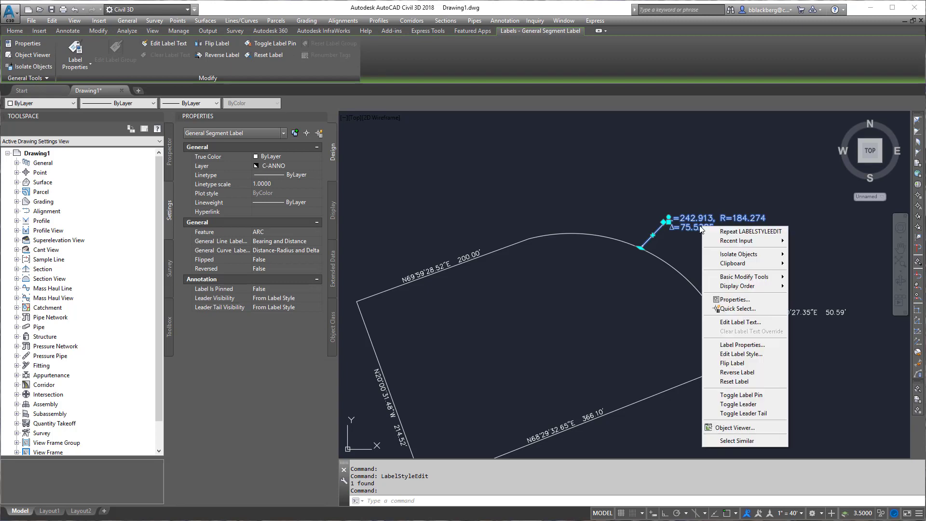
# Step: Set the arc label's Distance-Radius and Delta dragged-state text height to .12
pyautogui.click(741, 353)
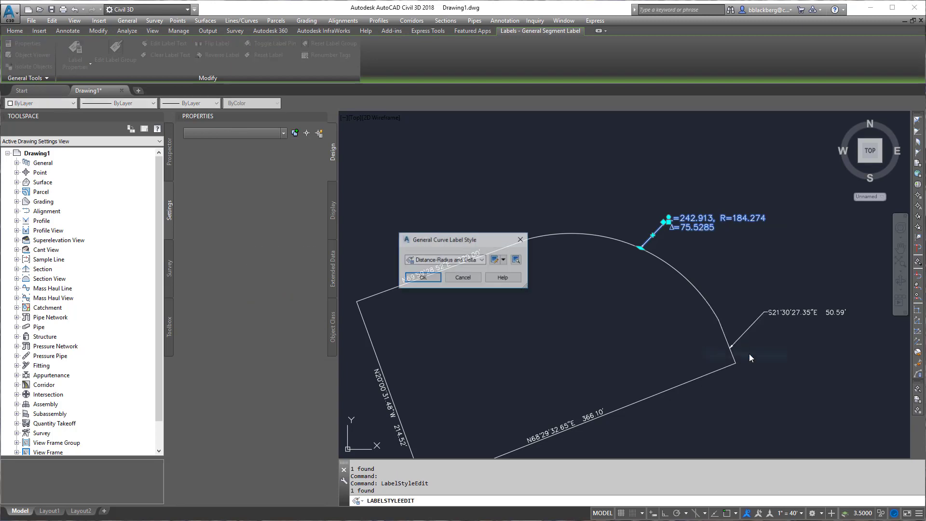
pyautogui.click(496, 259)
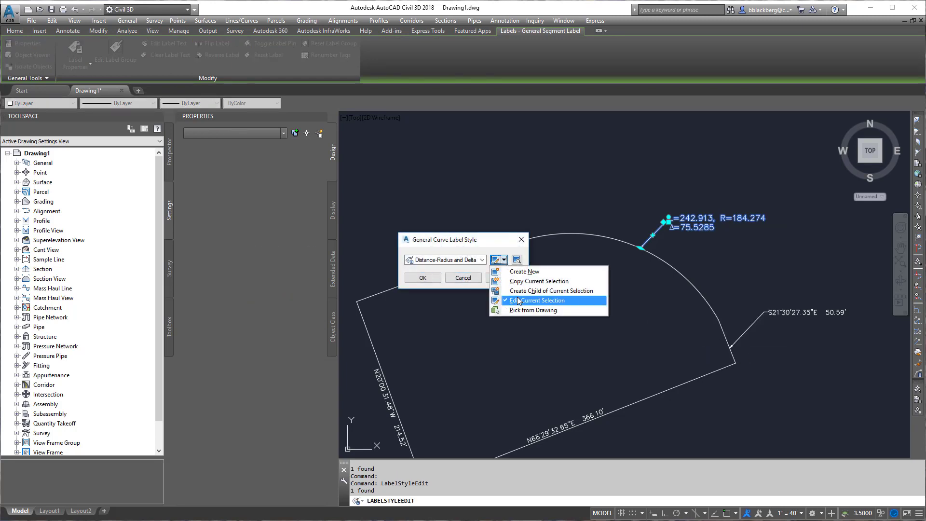
pyautogui.click(537, 299)
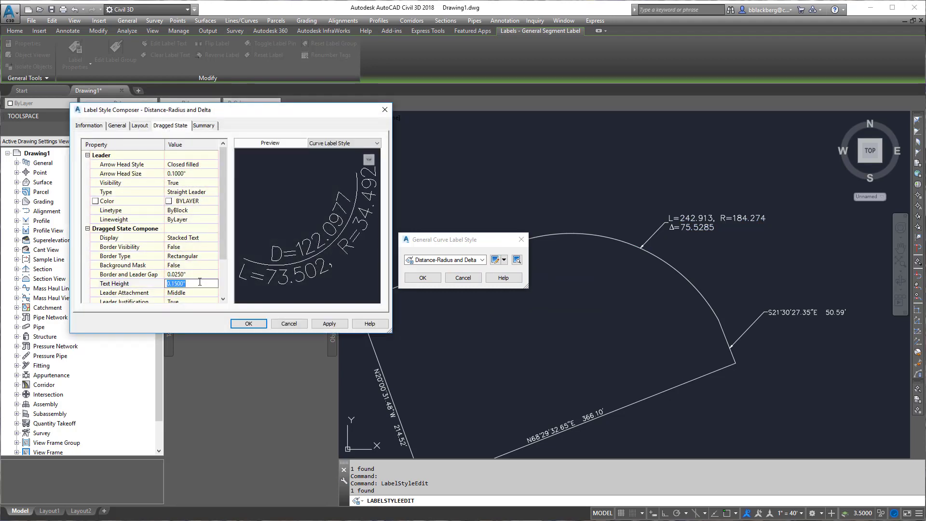
pyautogui.write('.12')
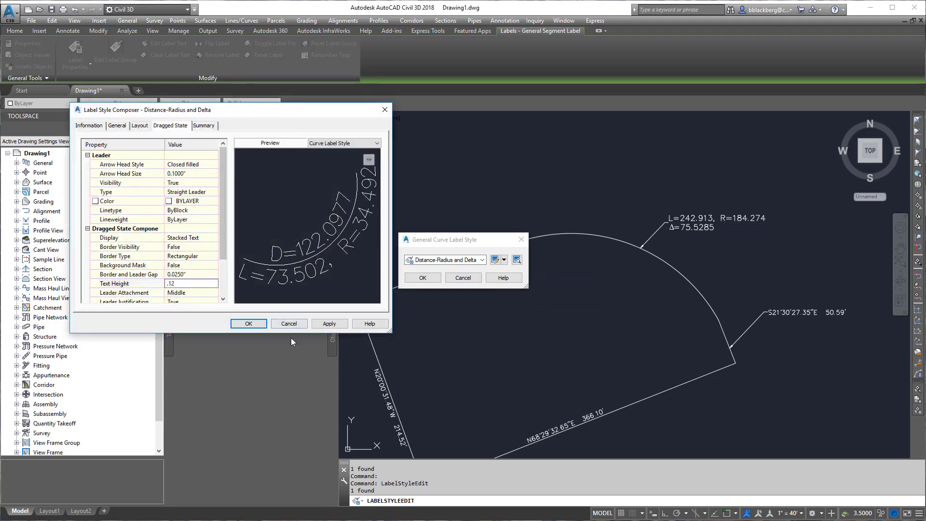
pyautogui.click(248, 323)
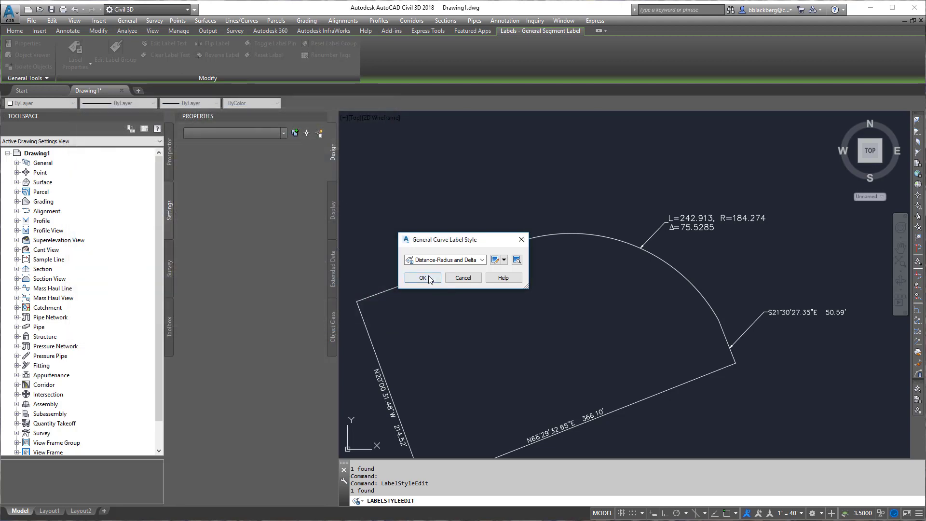
pyautogui.click(421, 277)
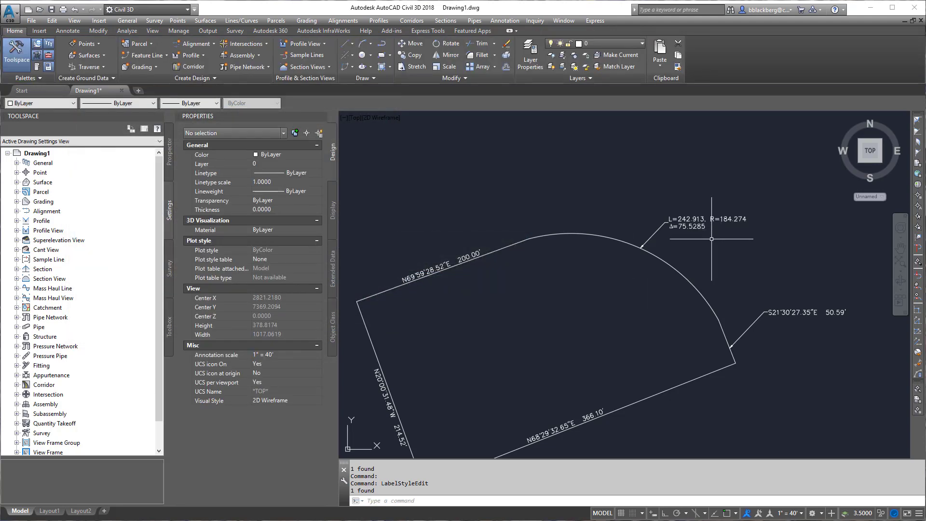
# Step: Edit the curve label style so length and radius show 0.01 precision (L=242.91, R=184.27)
pyautogui.rightClick(664, 221)
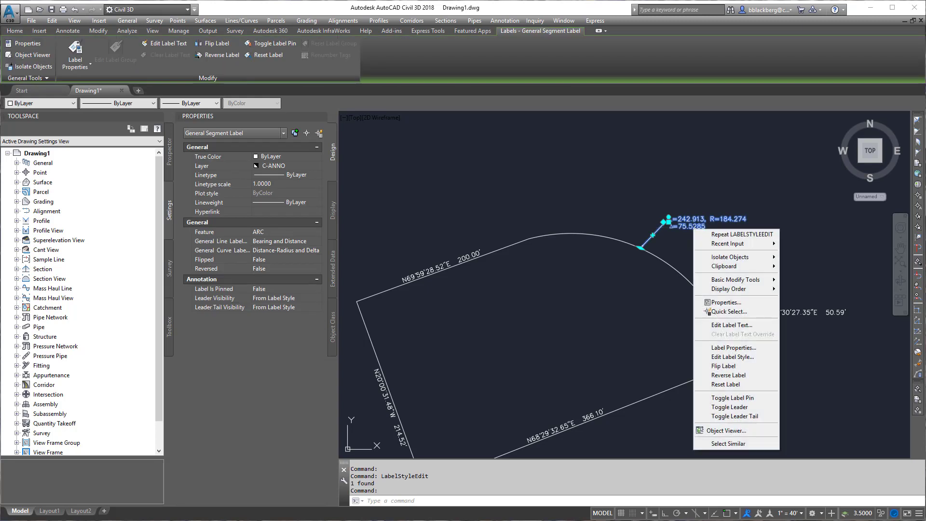
pyautogui.moveTo(736, 333)
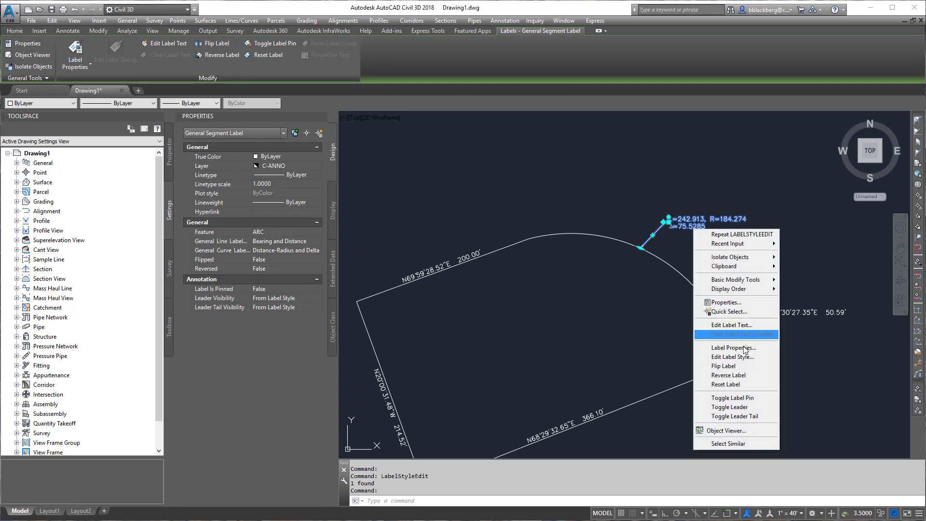
pyautogui.click(731, 356)
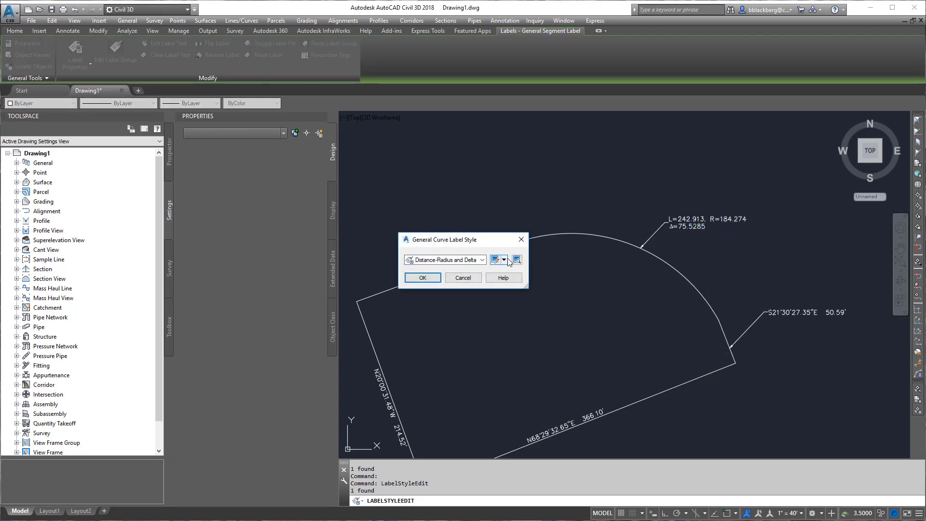
pyautogui.click(497, 260)
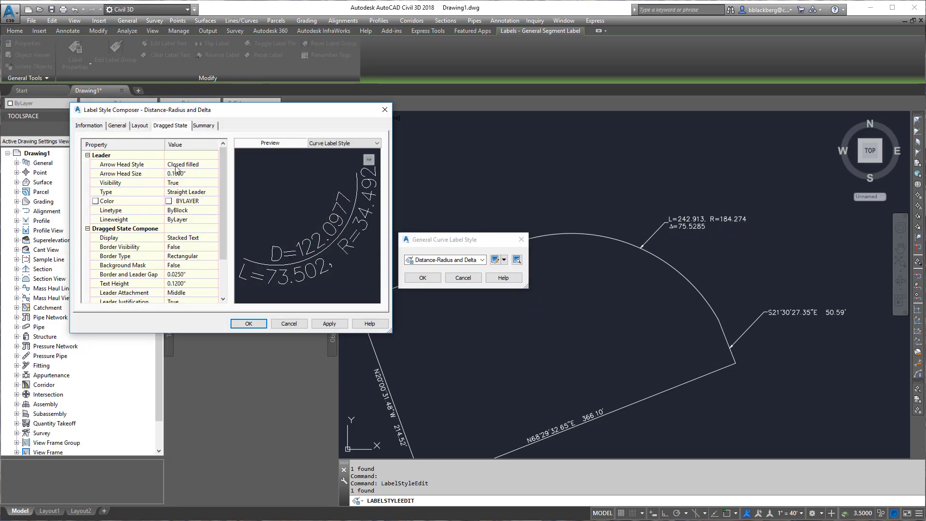
pyautogui.click(140, 125)
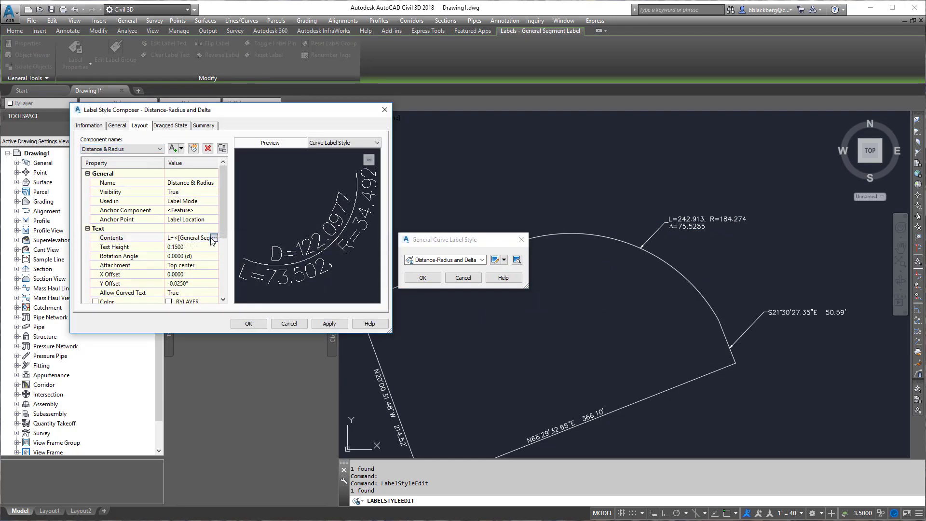
pyautogui.click(213, 237)
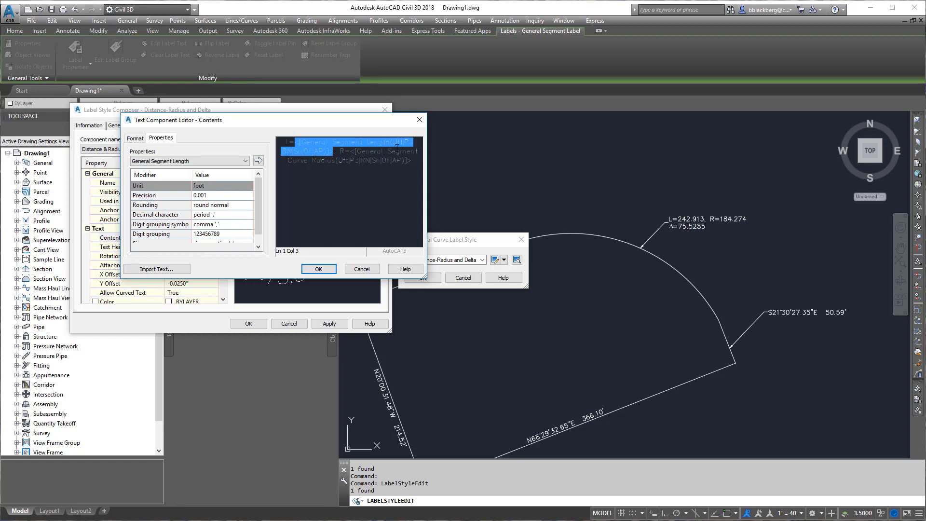
pyautogui.click(223, 195)
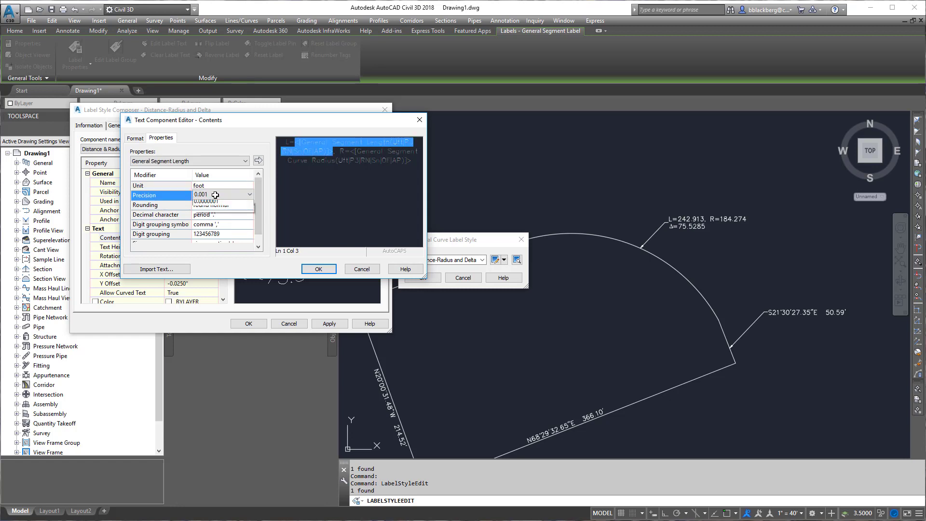
pyautogui.click(248, 195)
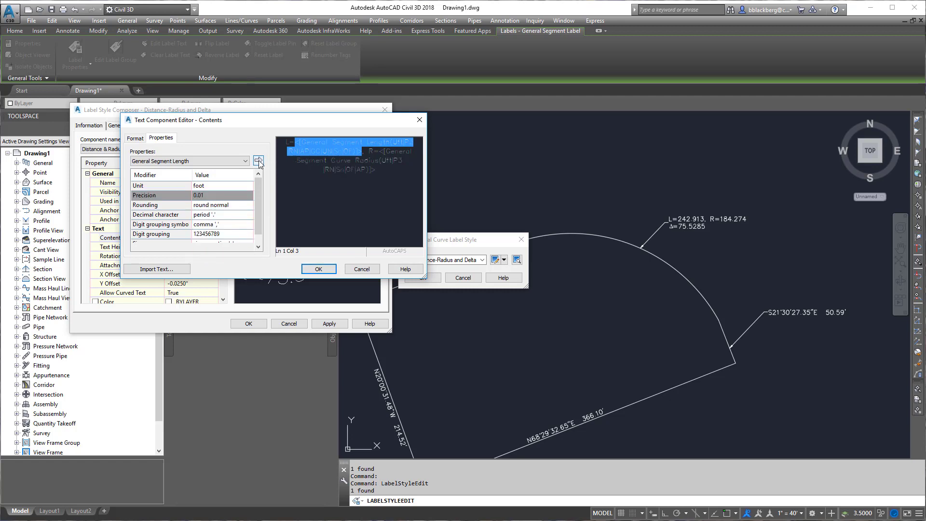
pyautogui.click(258, 161)
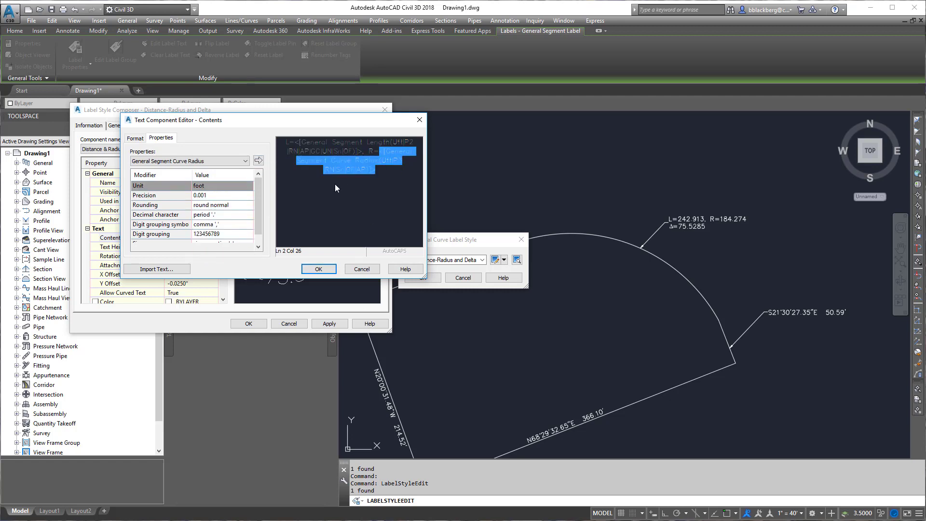
pyautogui.click(141, 195)
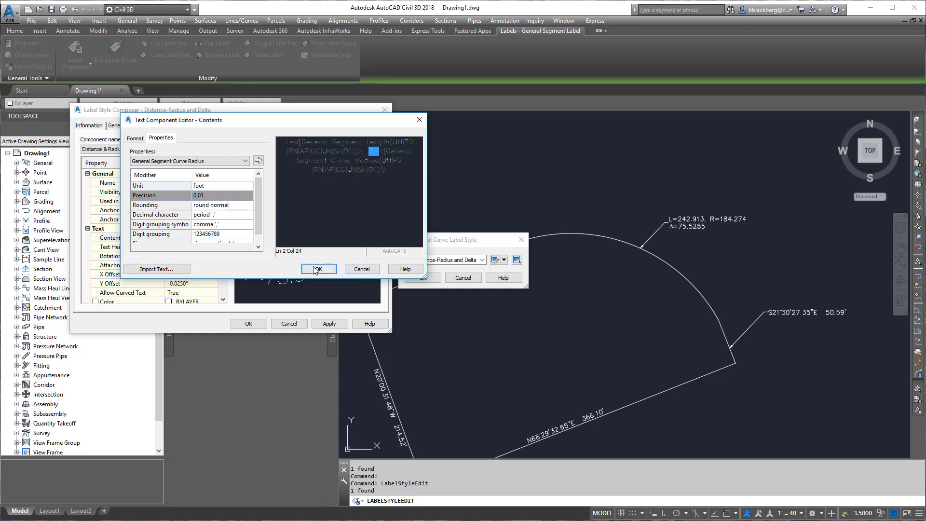
pyautogui.click(318, 270)
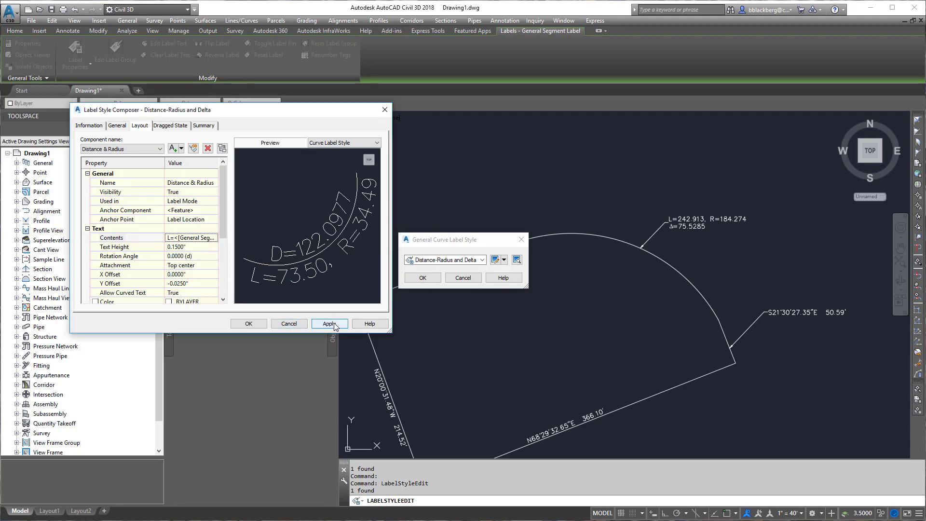
pyautogui.click(248, 323)
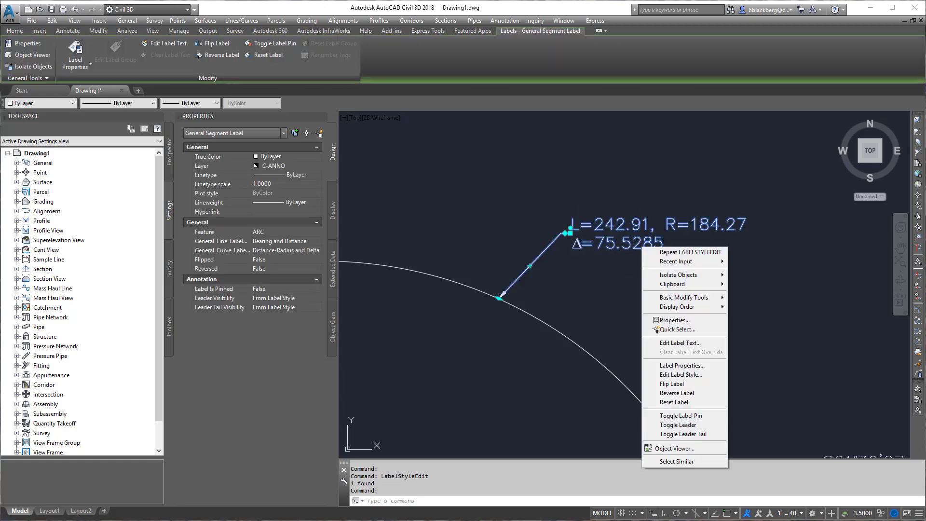
# Step: Open the curve label style's layout settings and select the Delta component
pyautogui.click(679, 374)
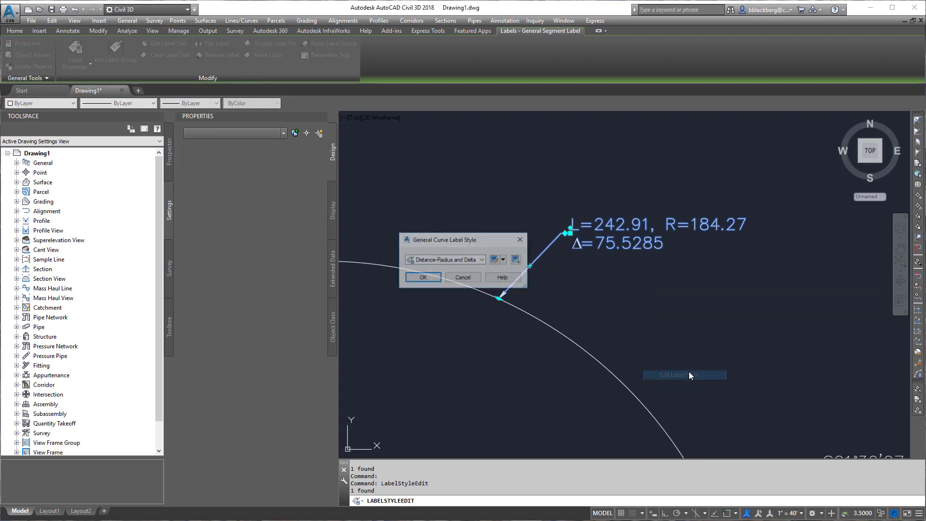
pyautogui.click(499, 260)
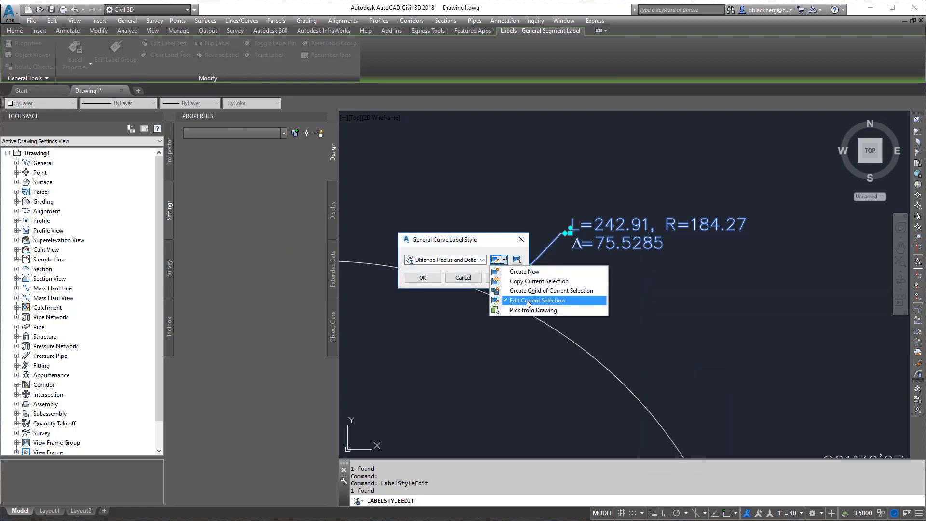
pyautogui.click(535, 300)
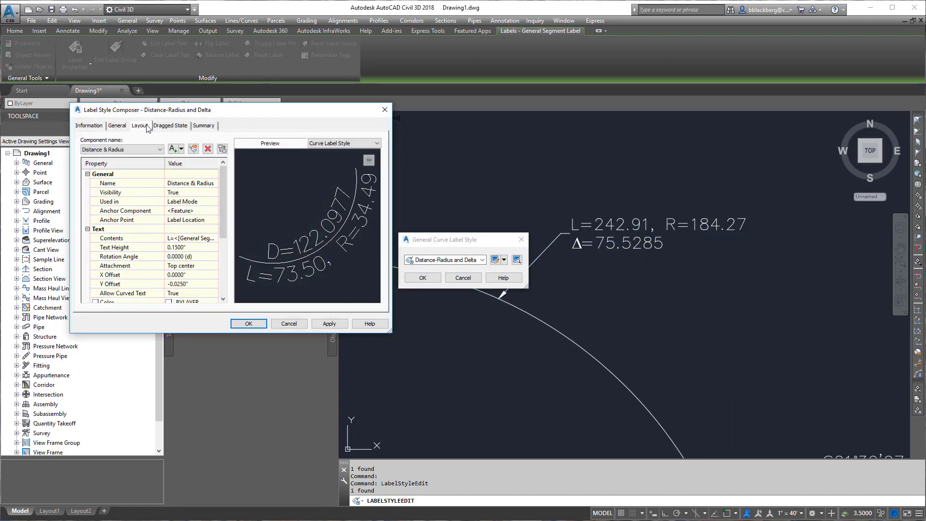
pyautogui.click(118, 149)
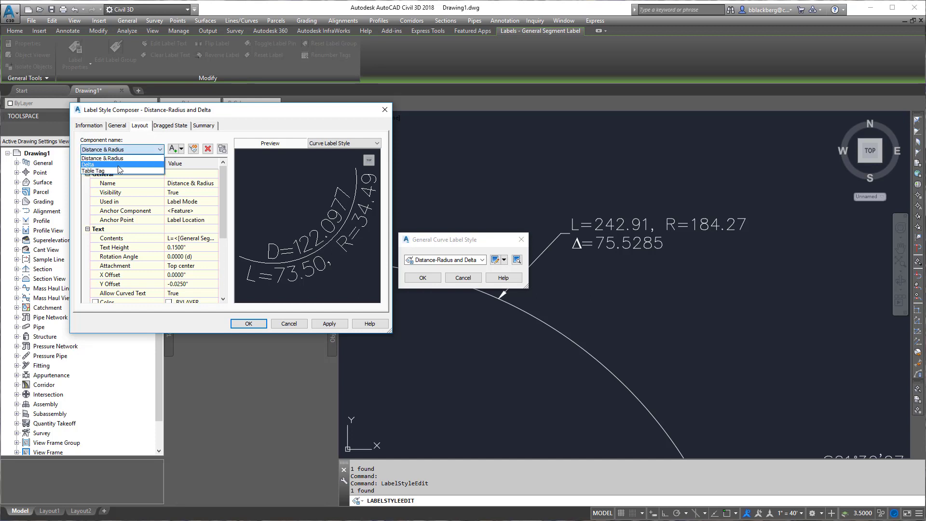
pyautogui.click(87, 164)
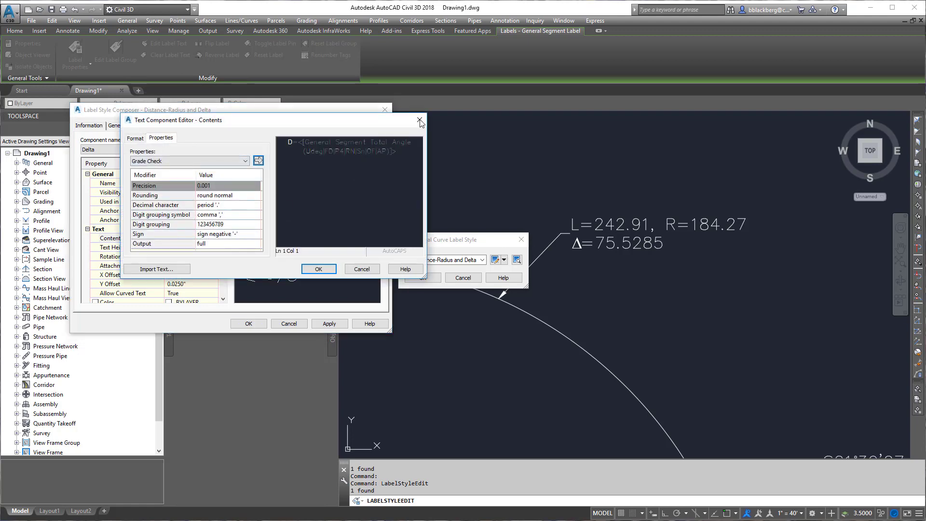
pyautogui.click(318, 269)
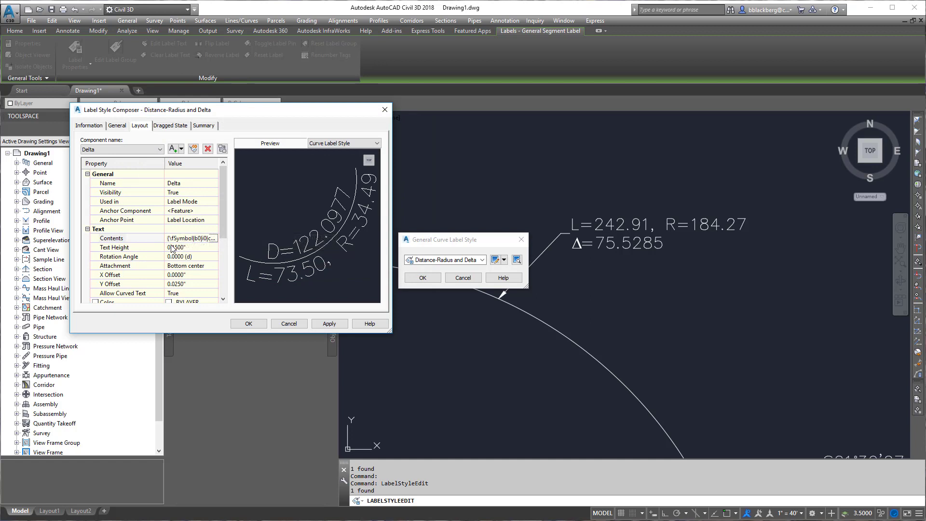
# Step: Set the Delta total angle precision to 0.01 and apply, giving Δ=75.53
pyautogui.click(192, 242)
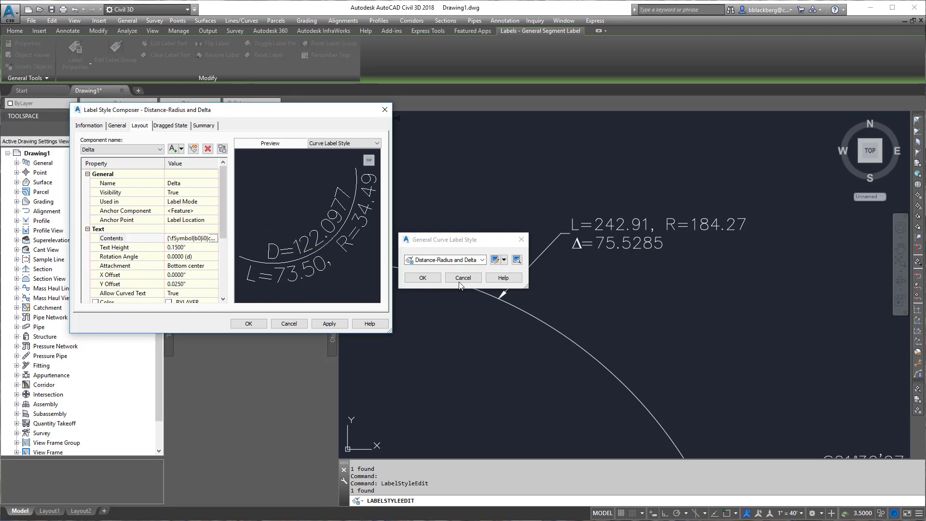
pyautogui.click(189, 237)
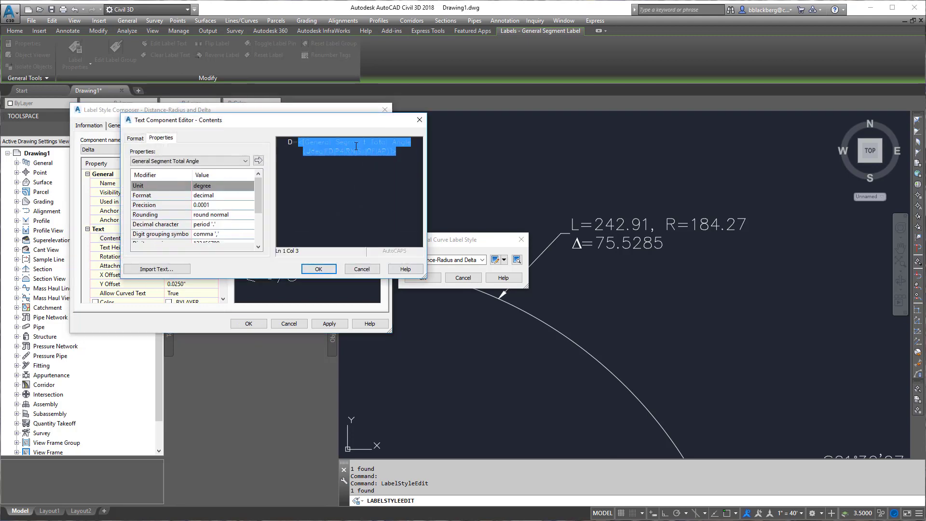
pyautogui.click(159, 204)
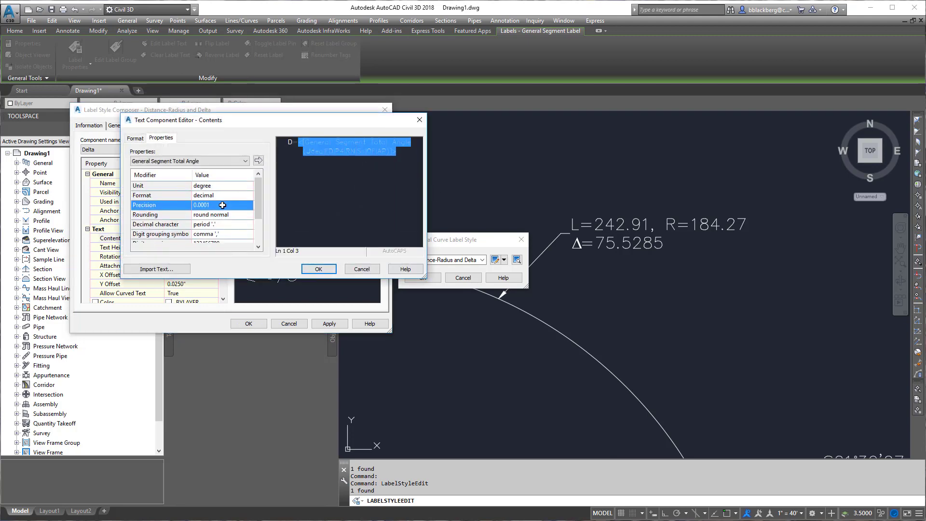
pyautogui.click(222, 205)
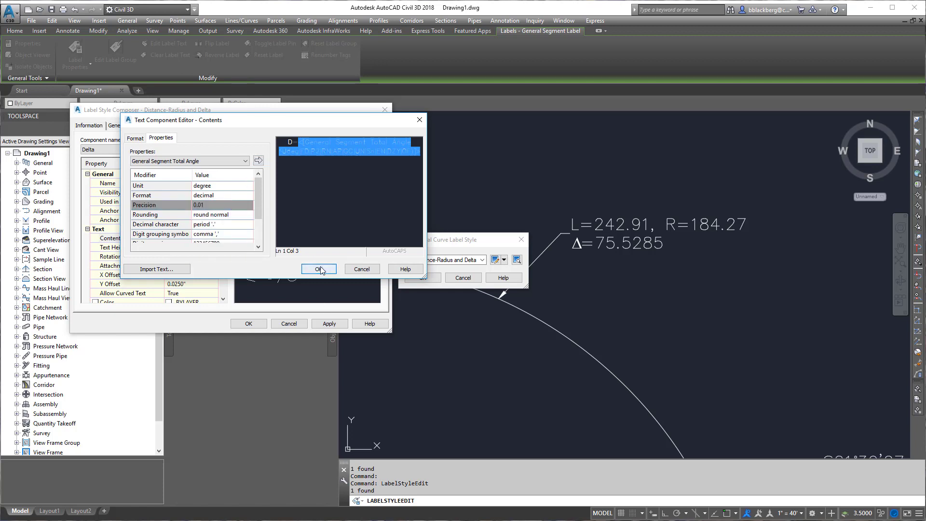
pyautogui.click(317, 269)
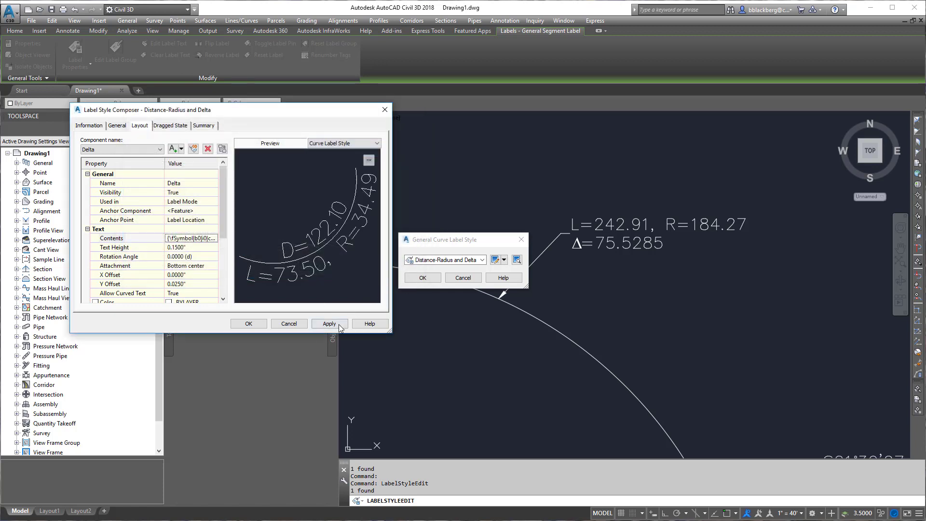
pyautogui.click(248, 323)
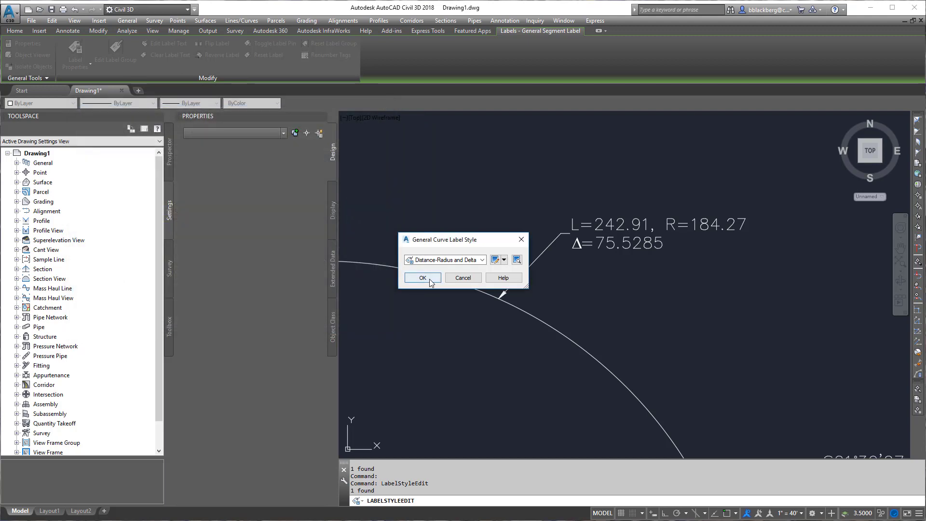
pyautogui.click(422, 278)
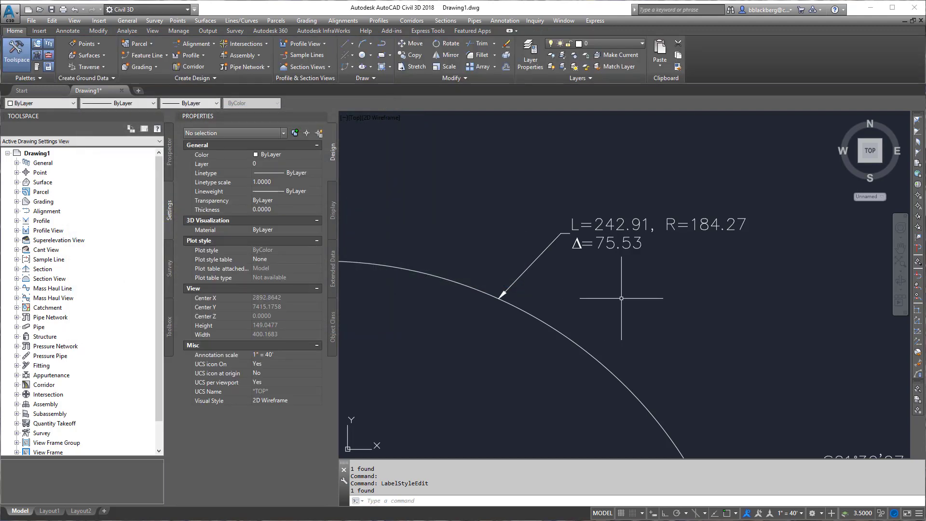
pyautogui.scroll(-3)
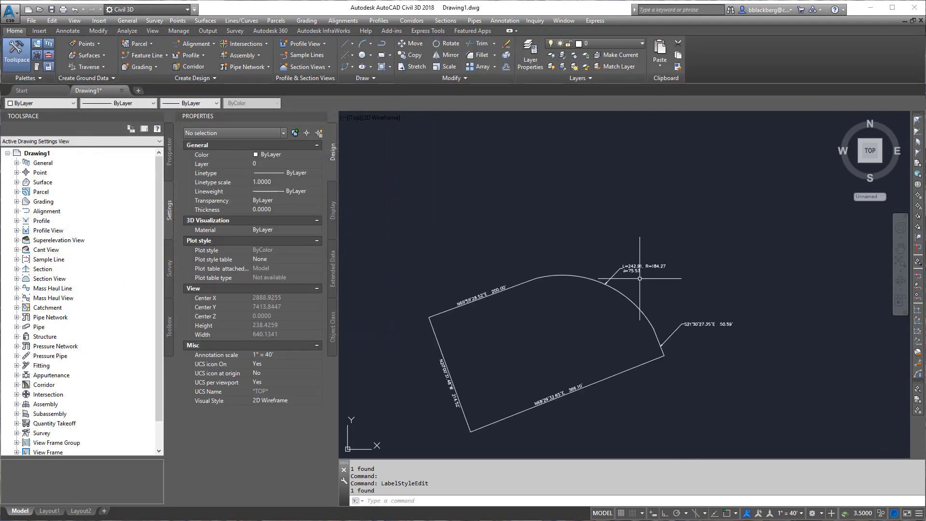